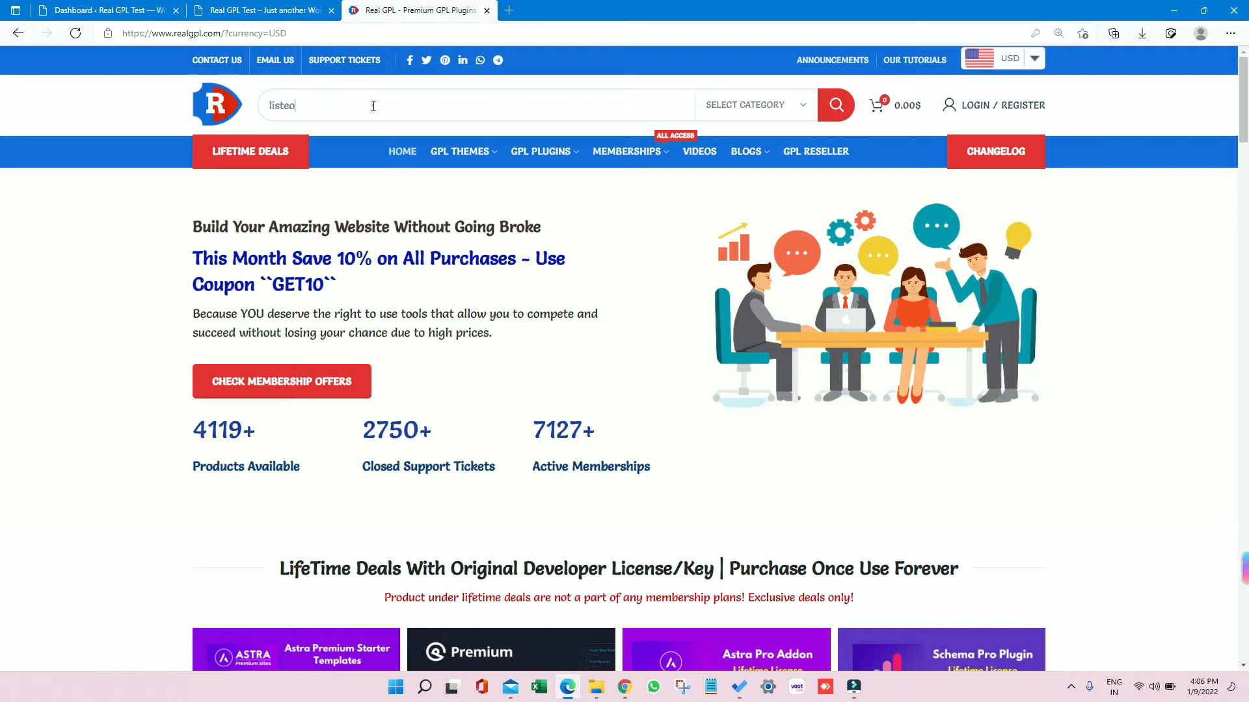
Open the Listeo Theme GPL v1.8.03 product page from the 'listeo' search results.
click(835, 105)
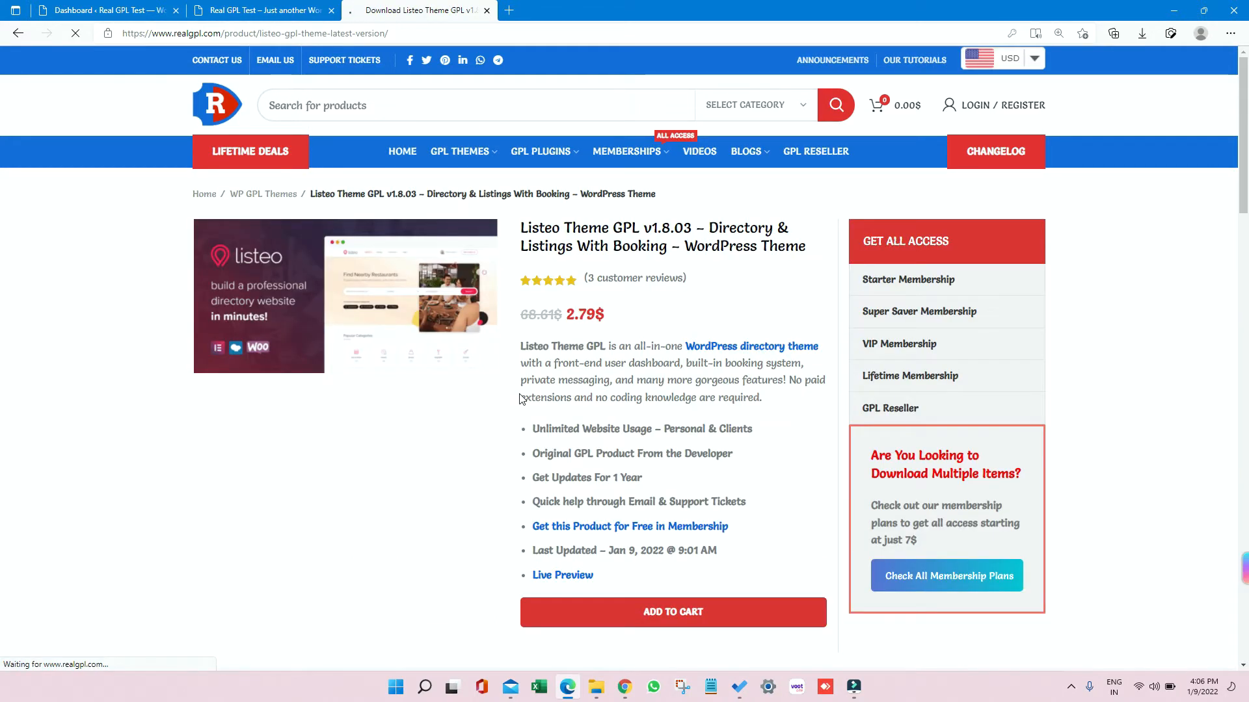
click(75, 33)
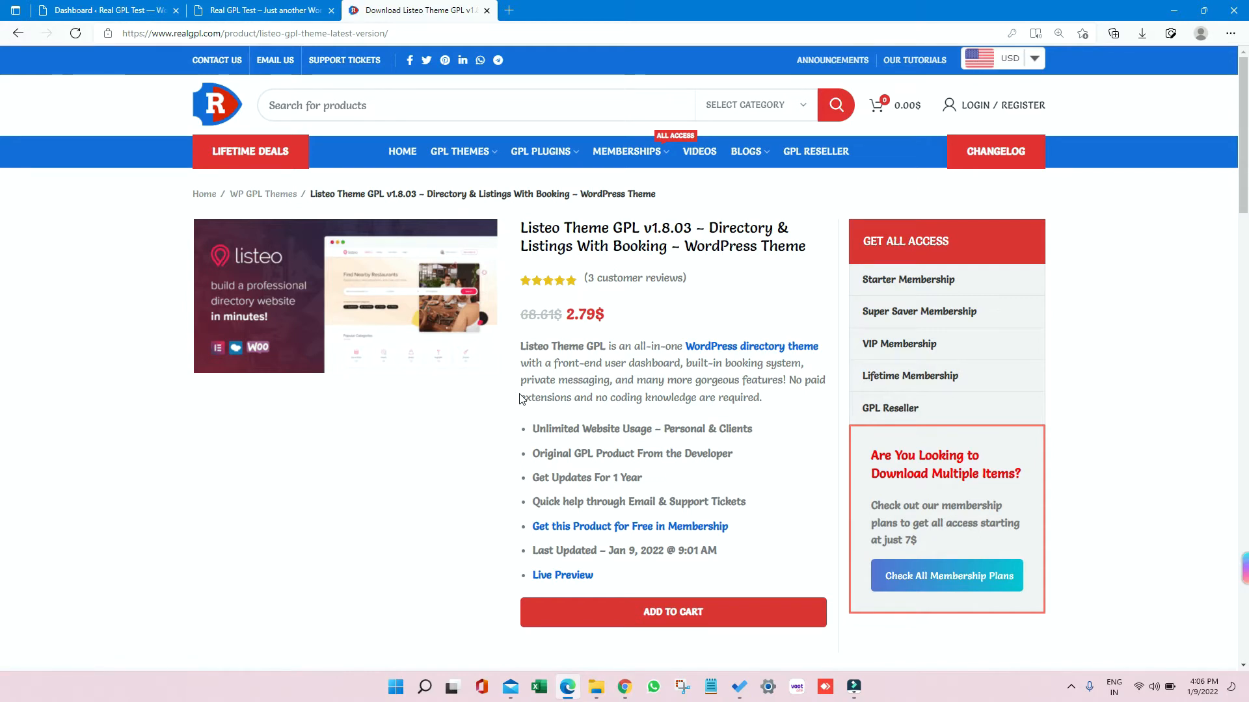
mouse_move(515, 621)
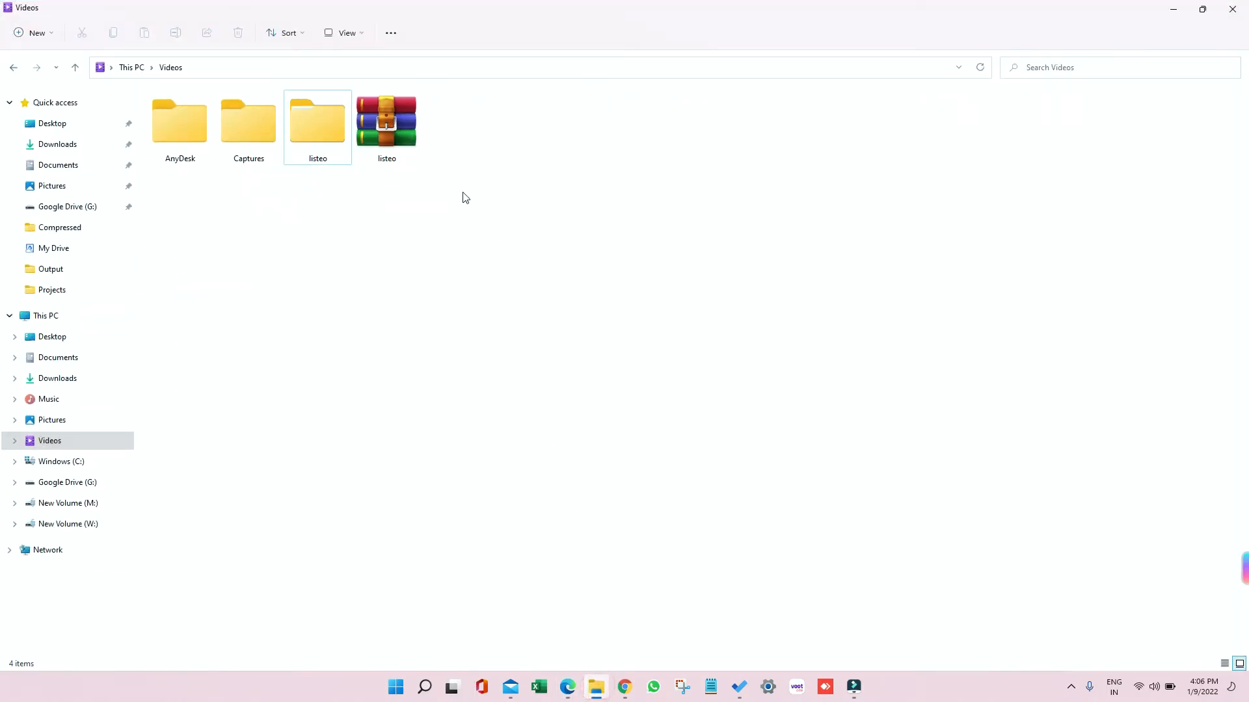
Open the listeo folder in Videos and switch to the Details layout.
click(386, 119)
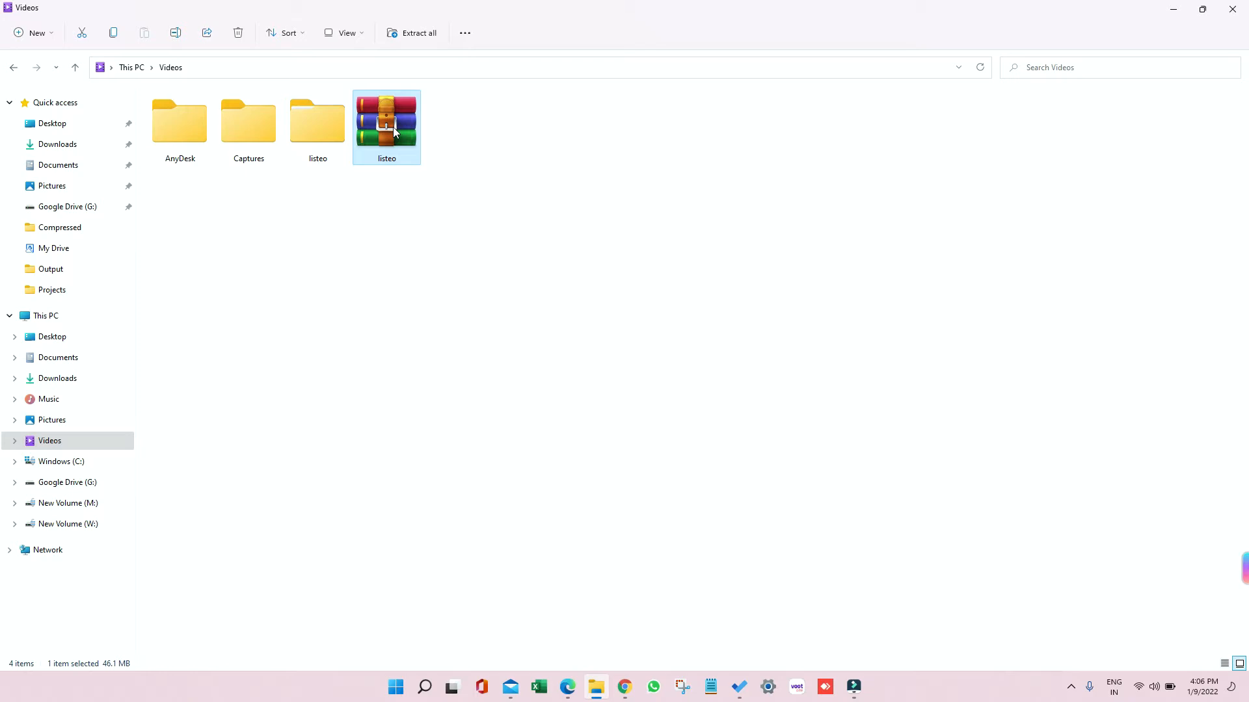
mouse_move(341, 216)
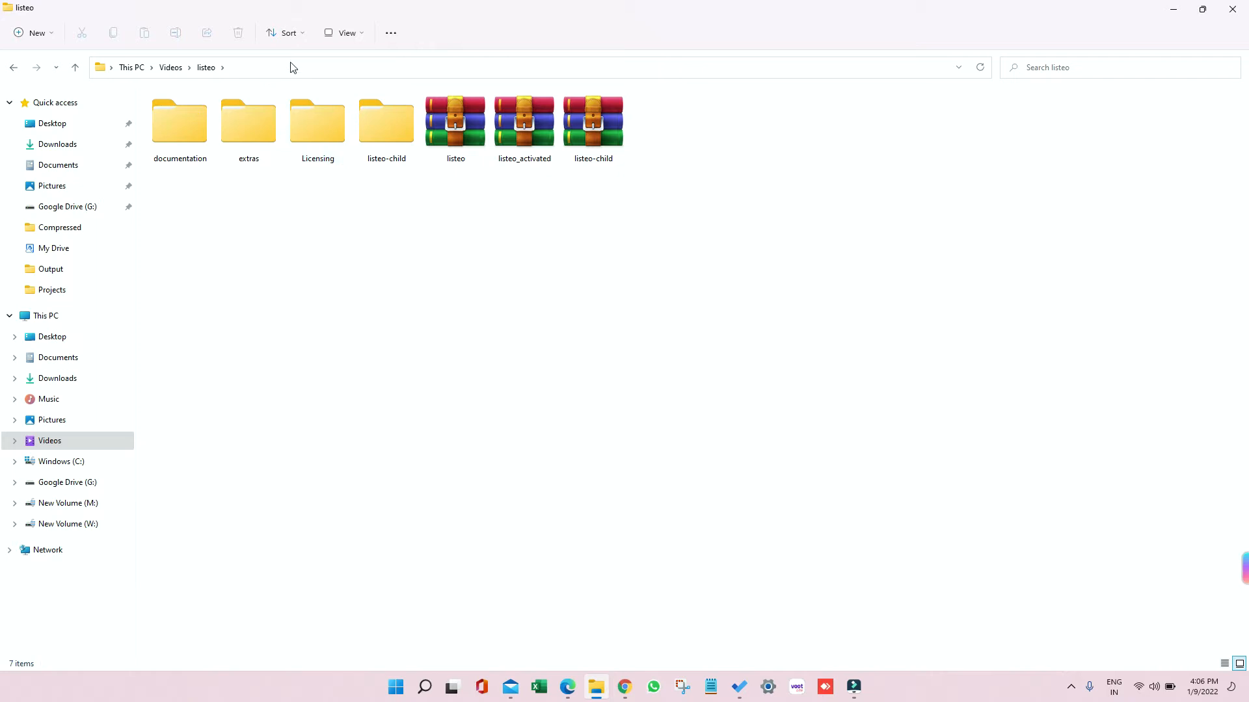
click(345, 32)
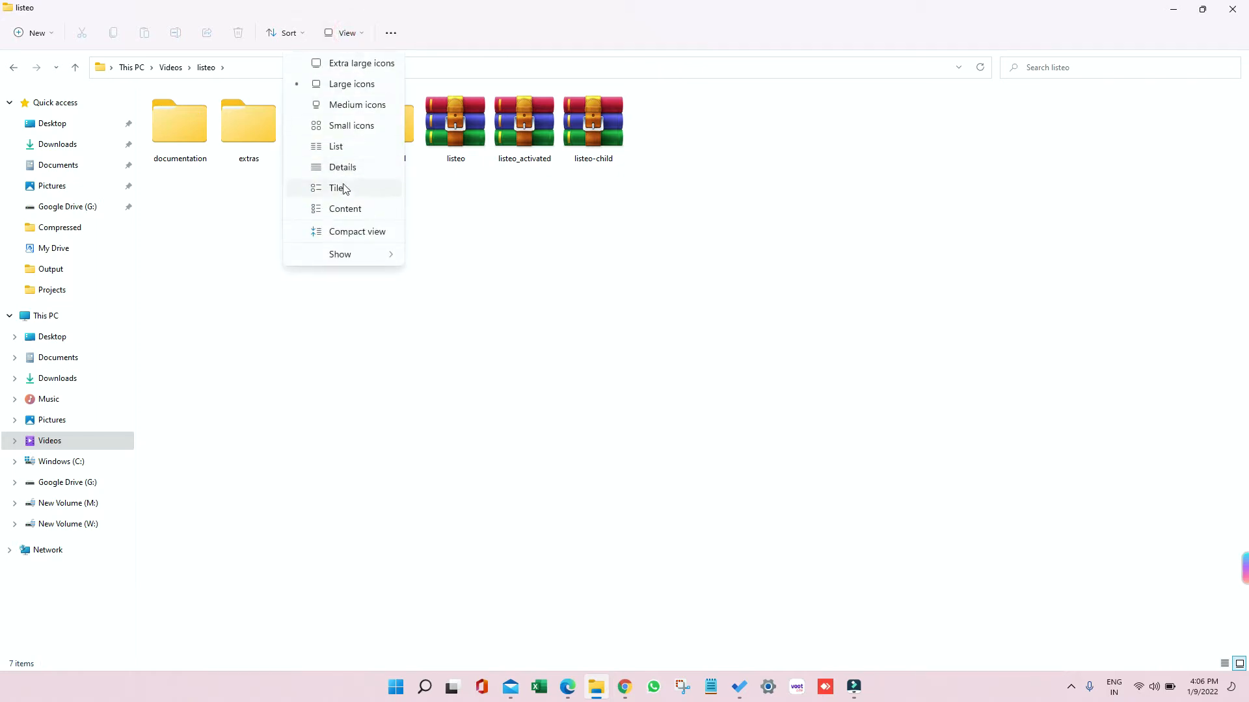
click(341, 167)
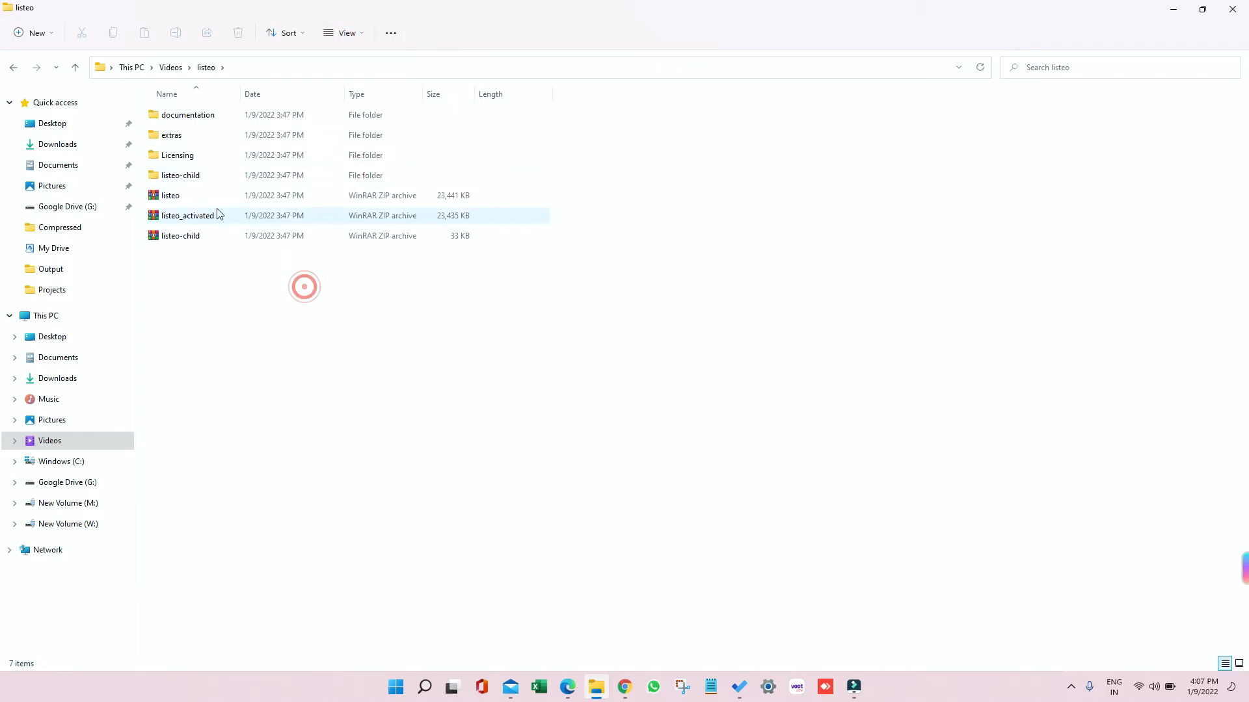
click(181, 235)
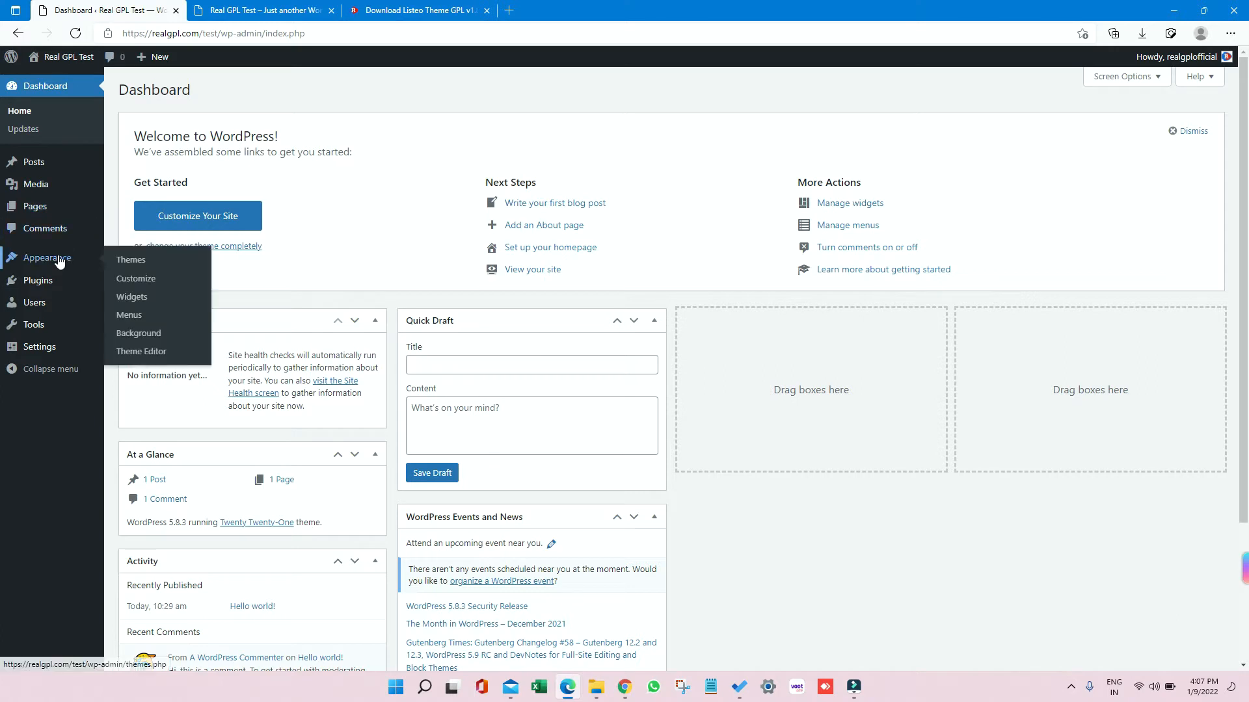
Reach the Upload Theme form under Appearance > Themes > Add New.
click(131, 260)
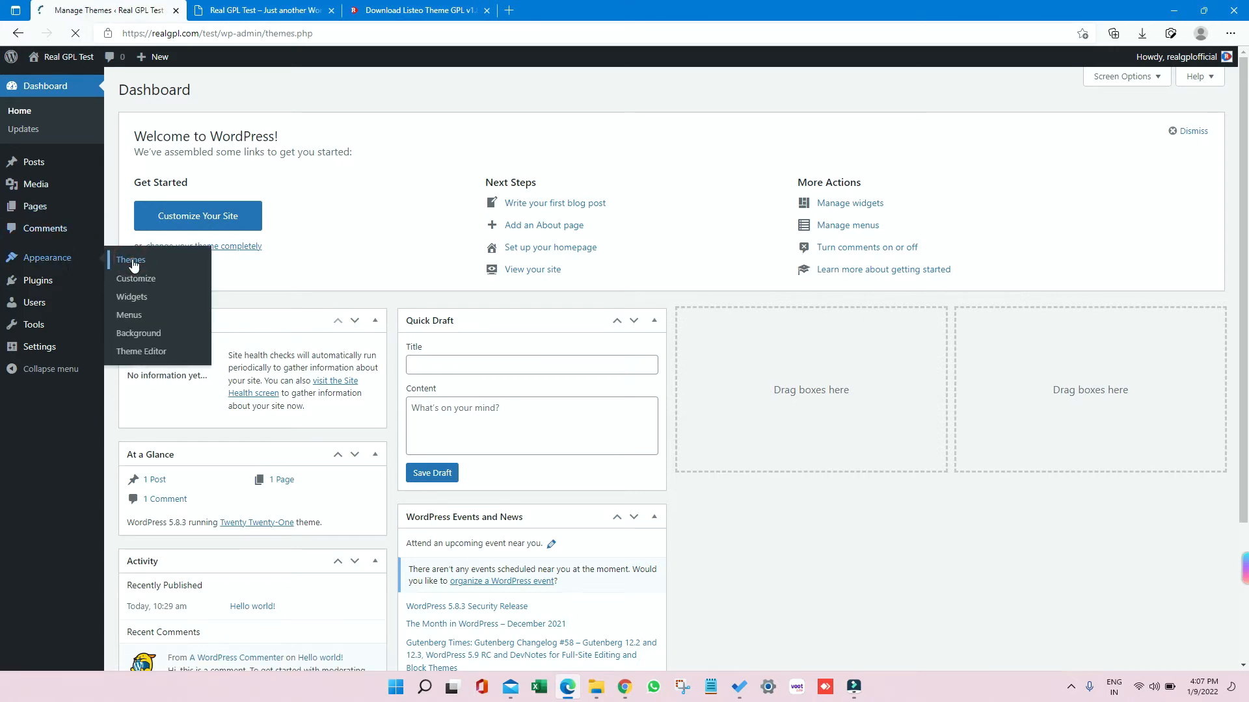
click(262, 9)
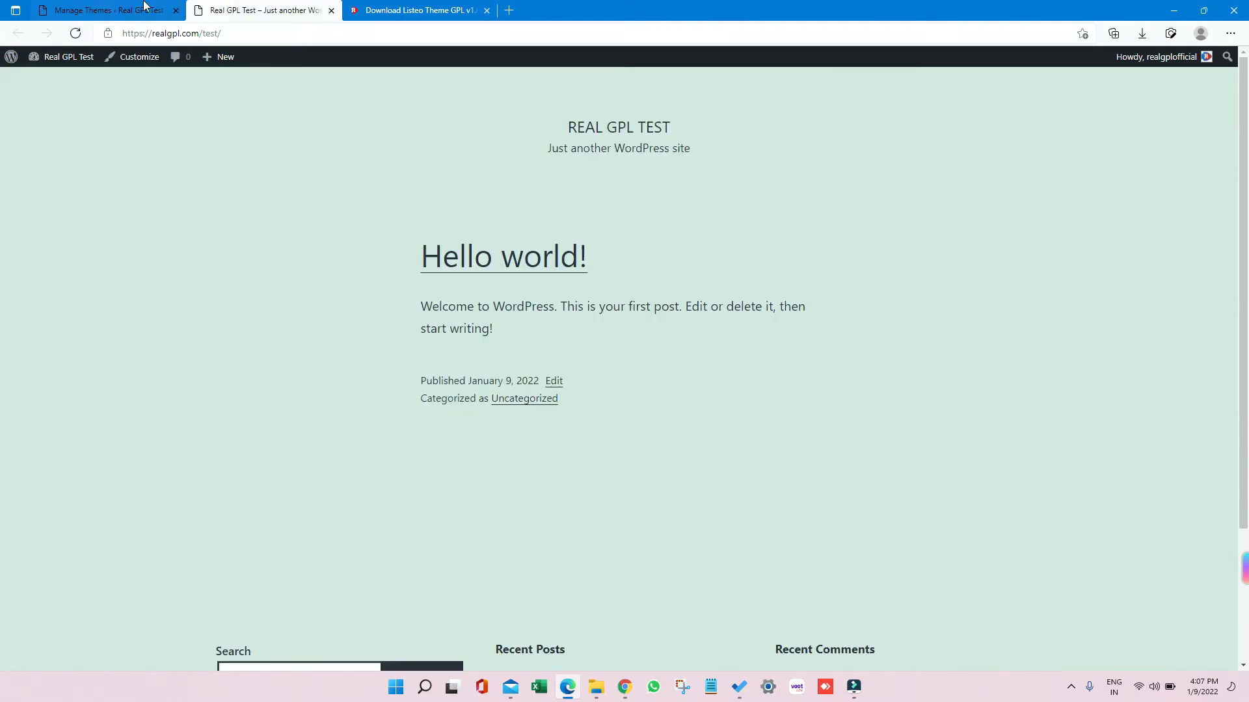
click(95, 10)
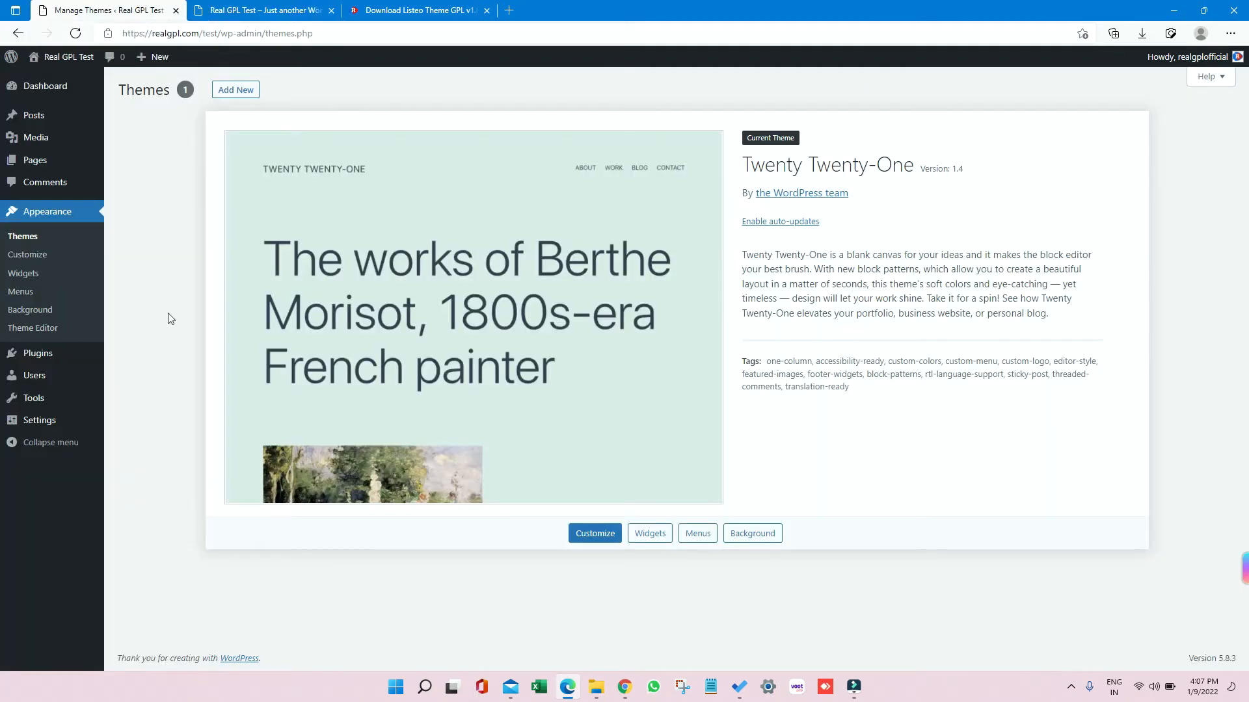
click(235, 89)
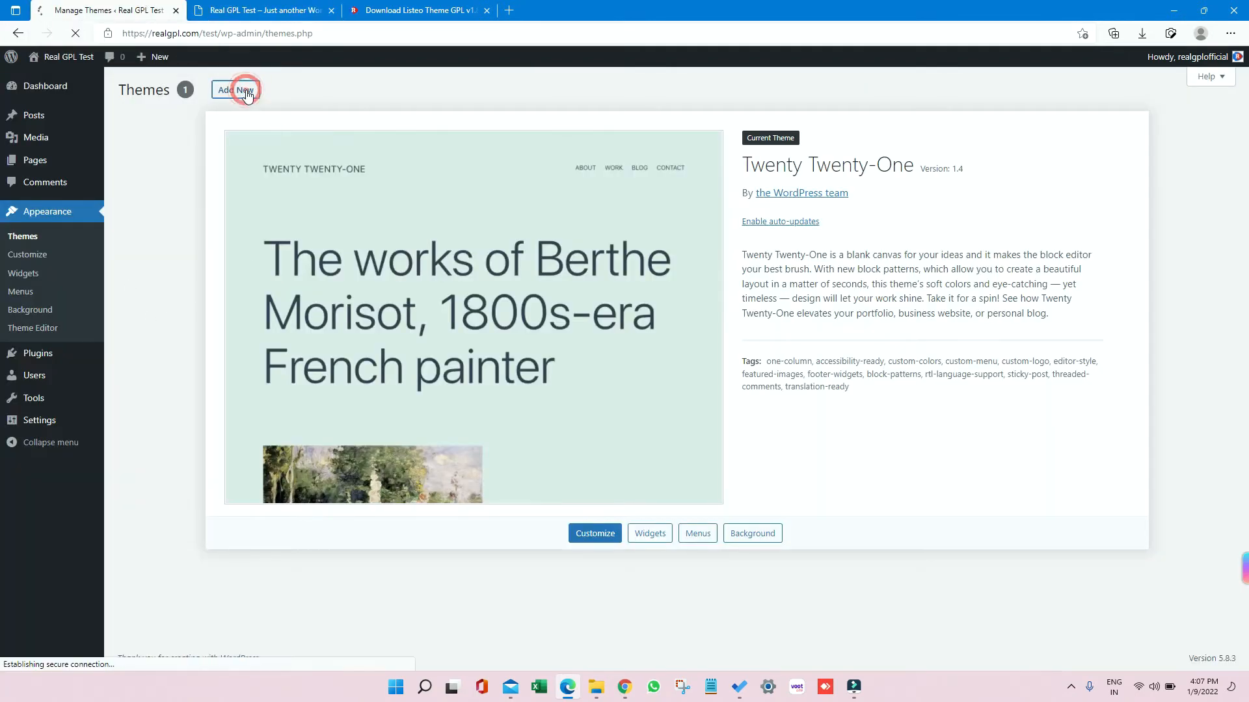
click(235, 89)
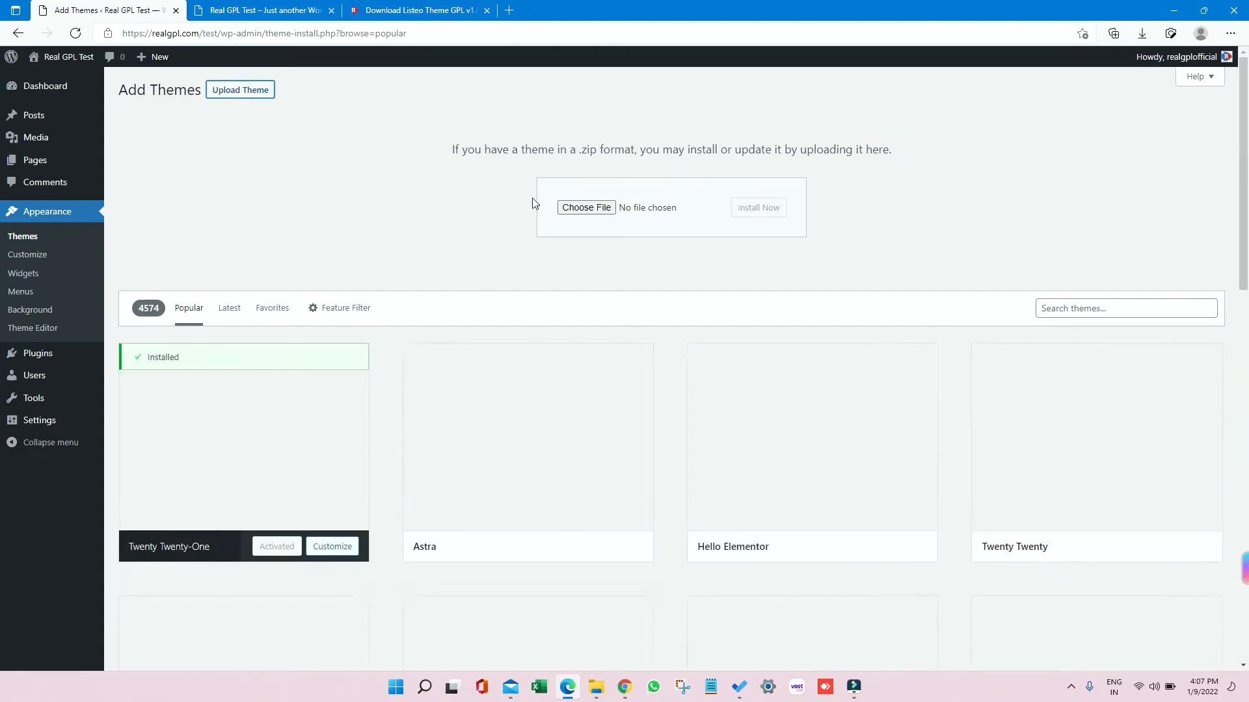
Upload and install listeo_activated.zip from Videos > listeo as a theme.
click(585, 208)
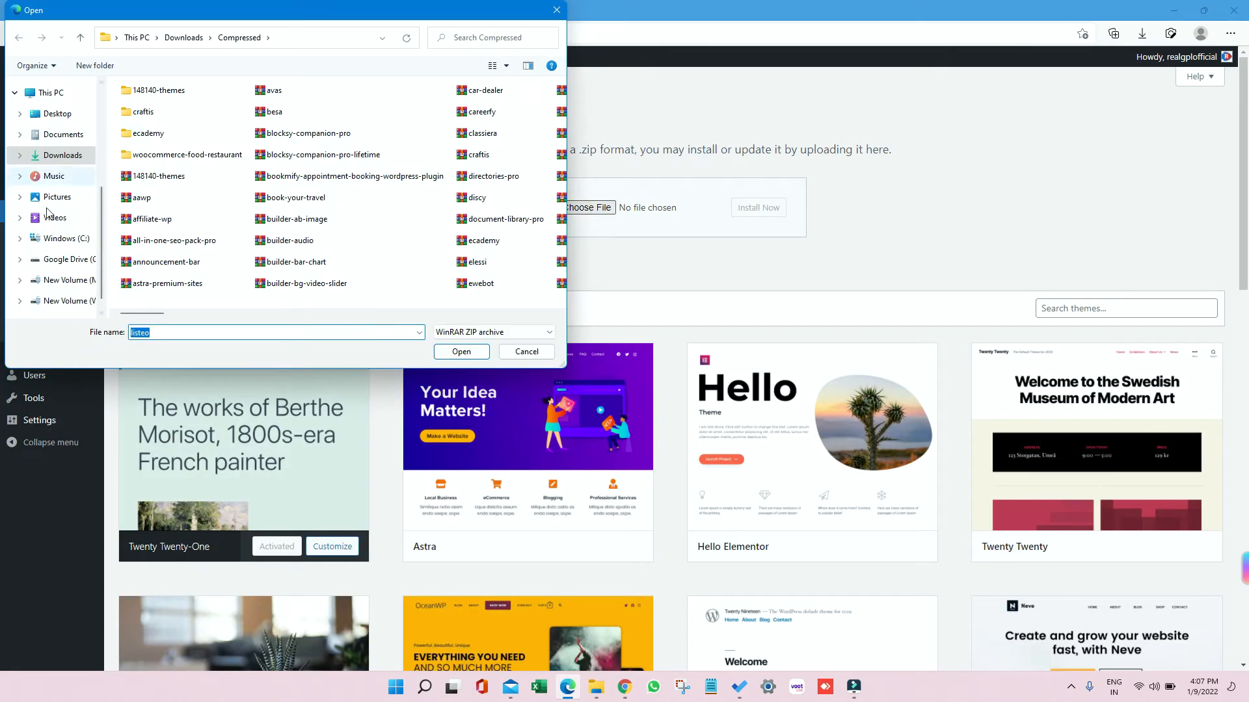
click(54, 217)
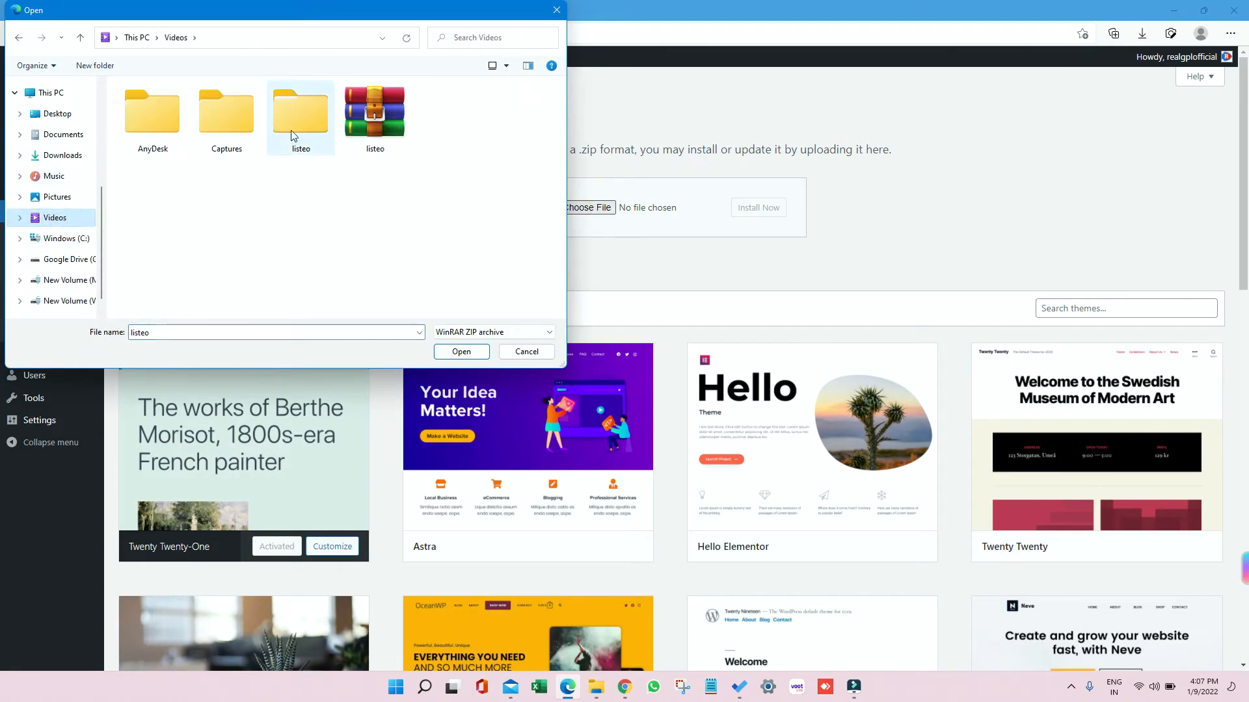
double_click(301, 110)
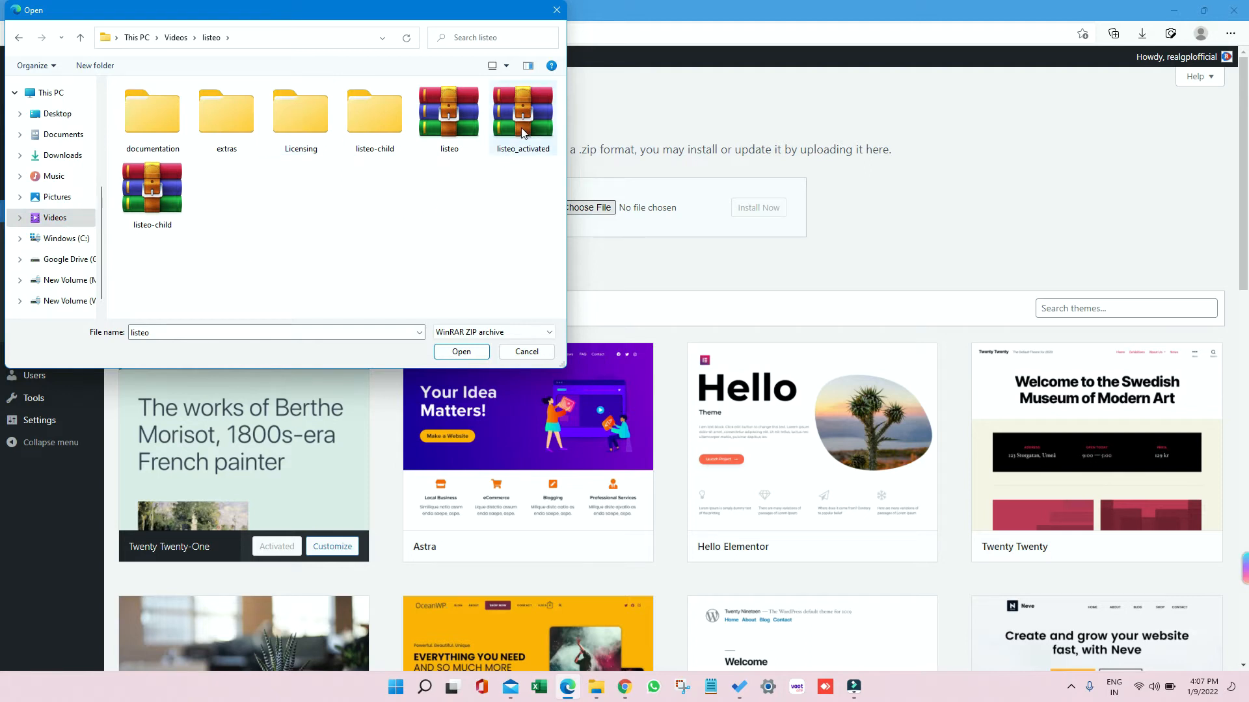
click(522, 111)
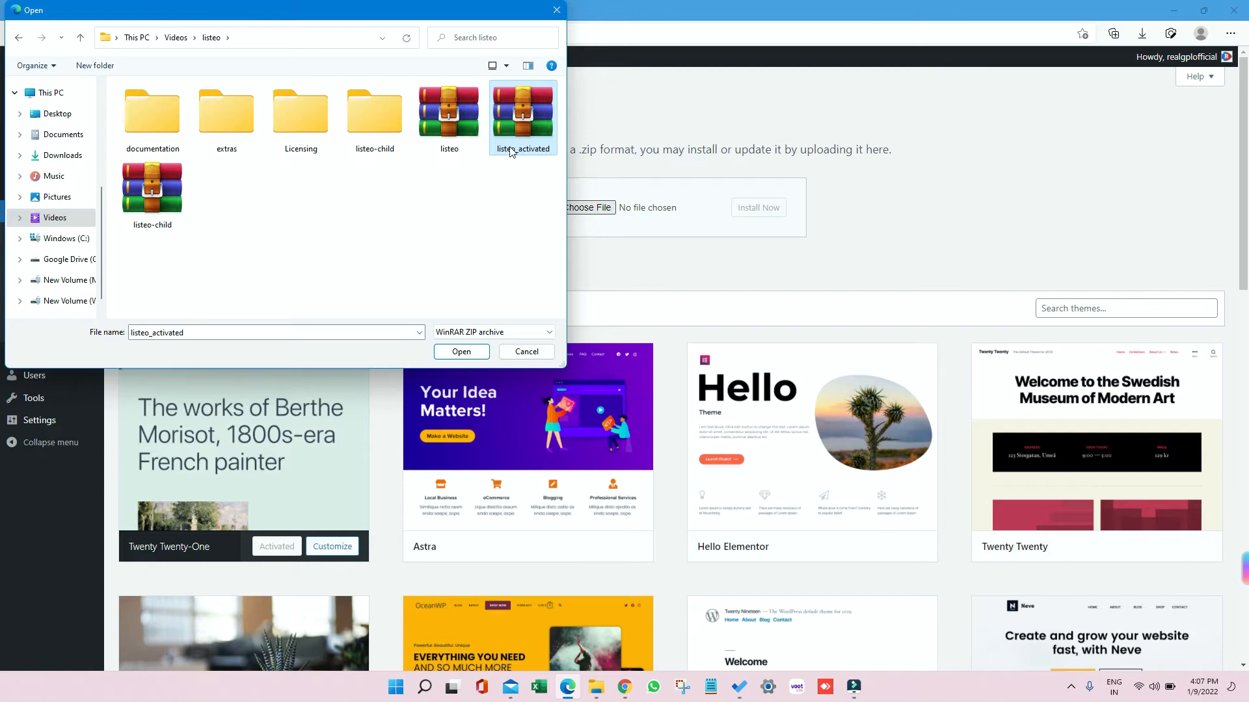
click(460, 351)
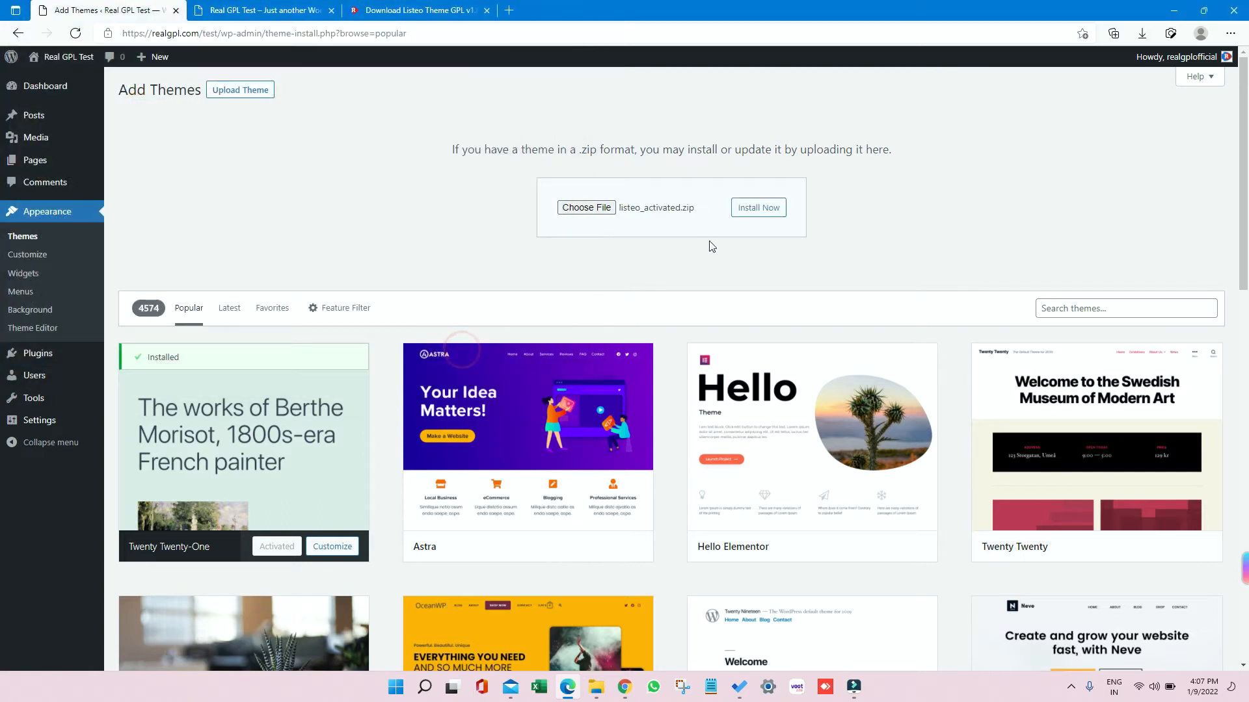
click(757, 208)
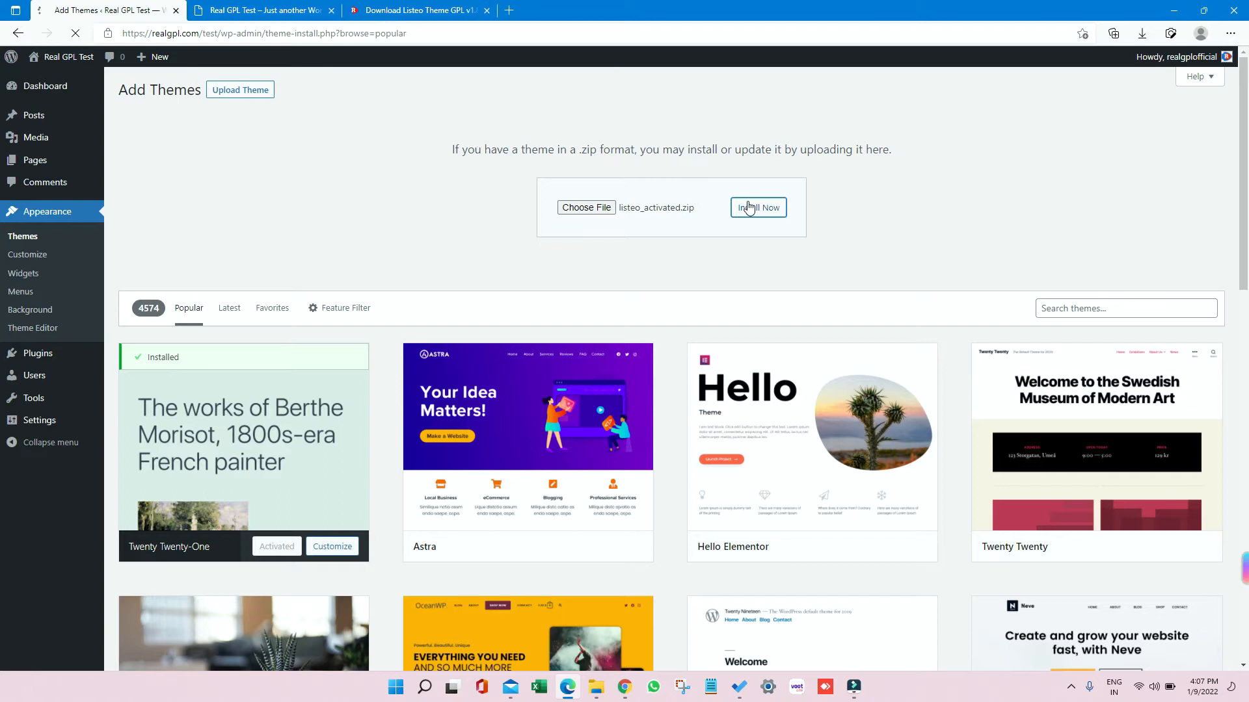
click(757, 208)
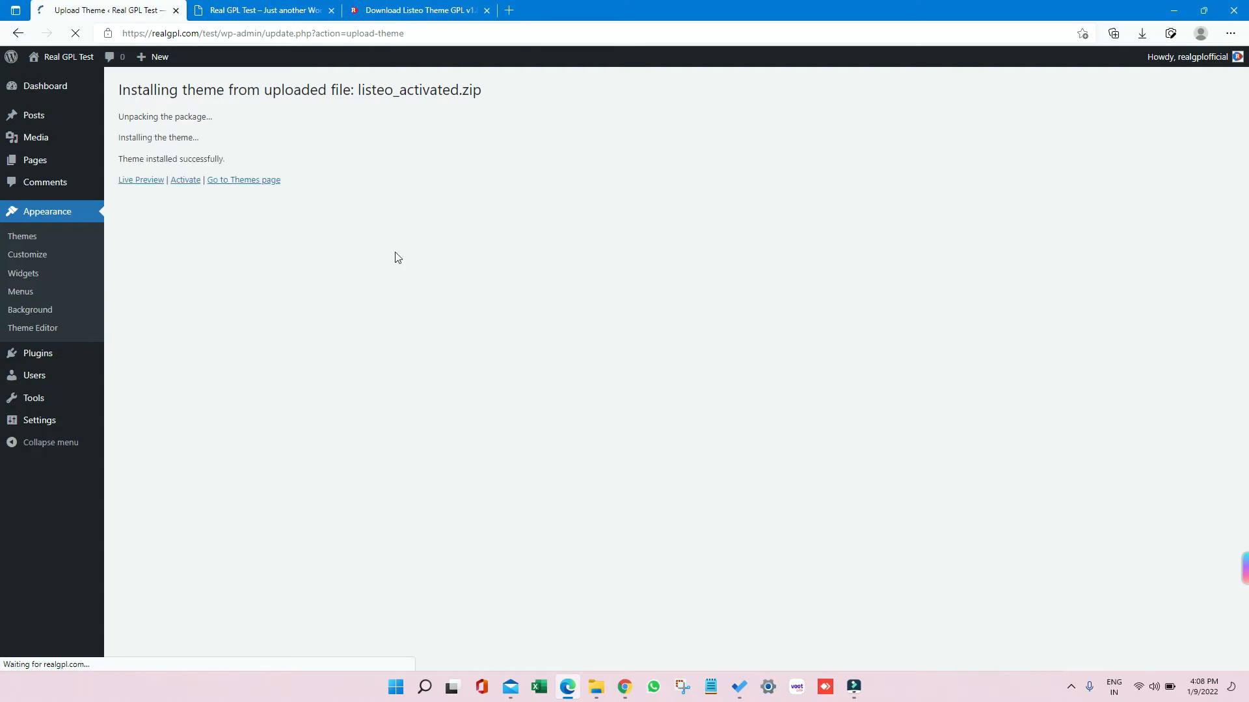
Upload and install the listeo-child.zip child theme.
click(23, 235)
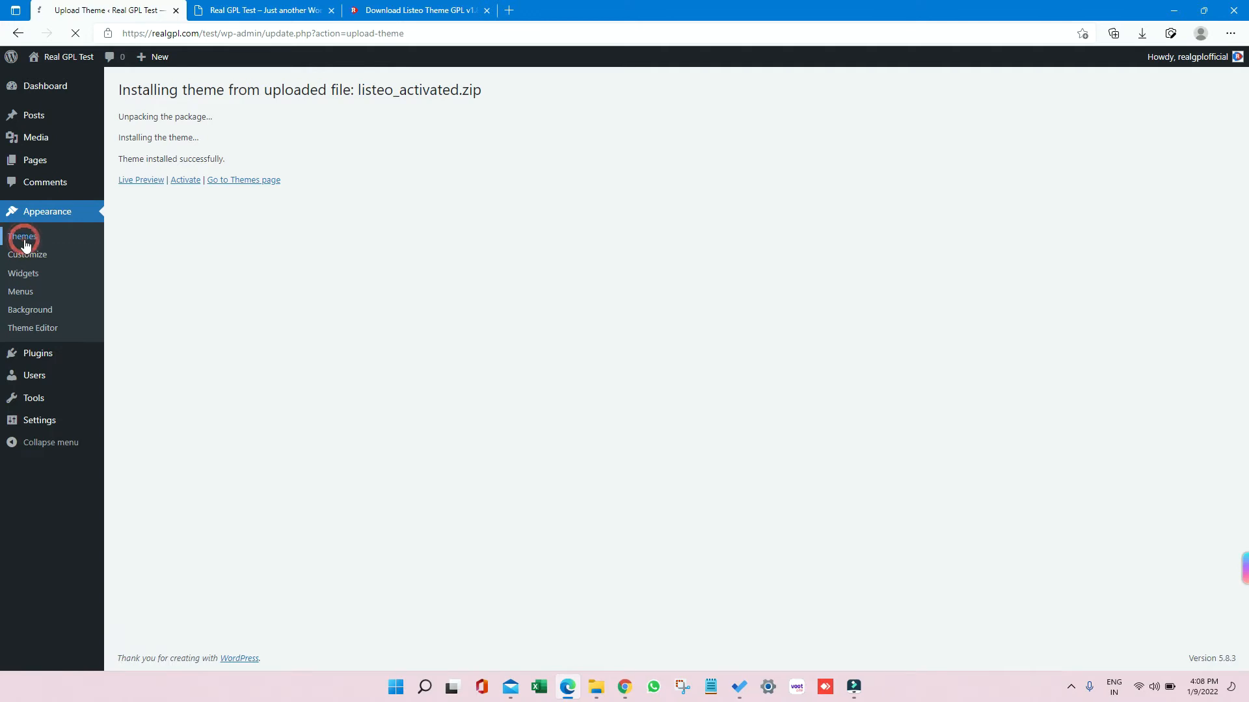
click(23, 236)
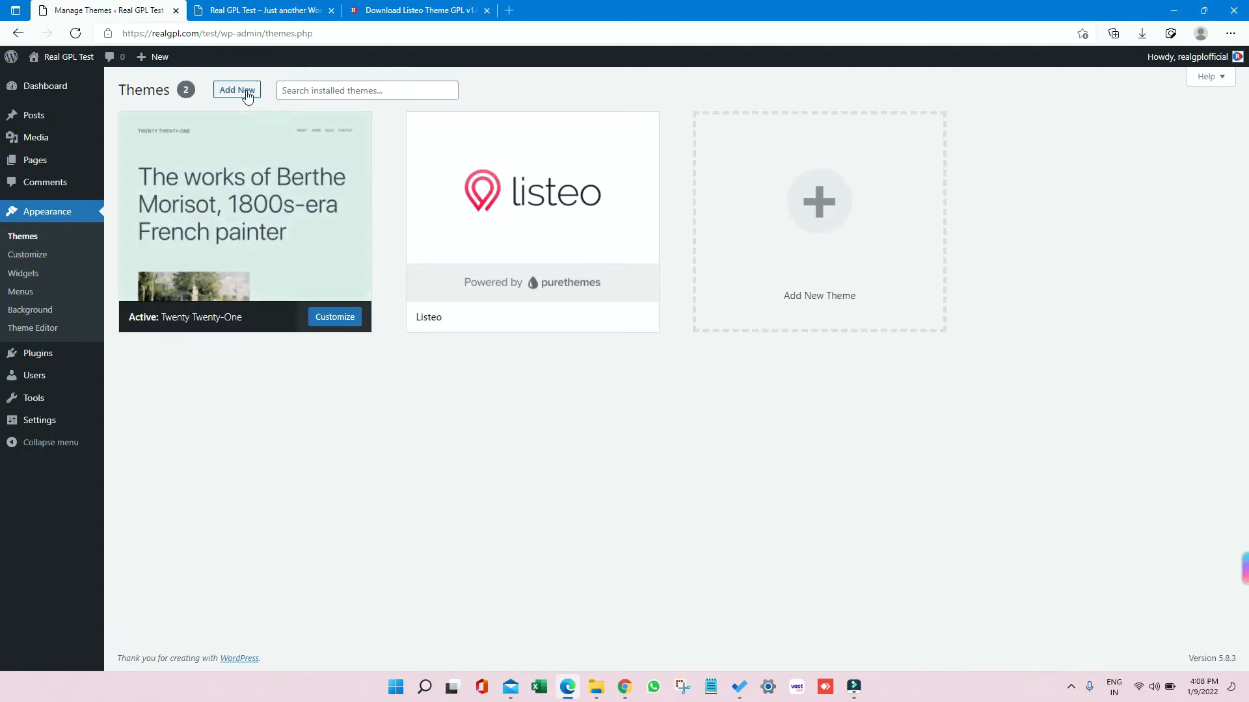
click(235, 89)
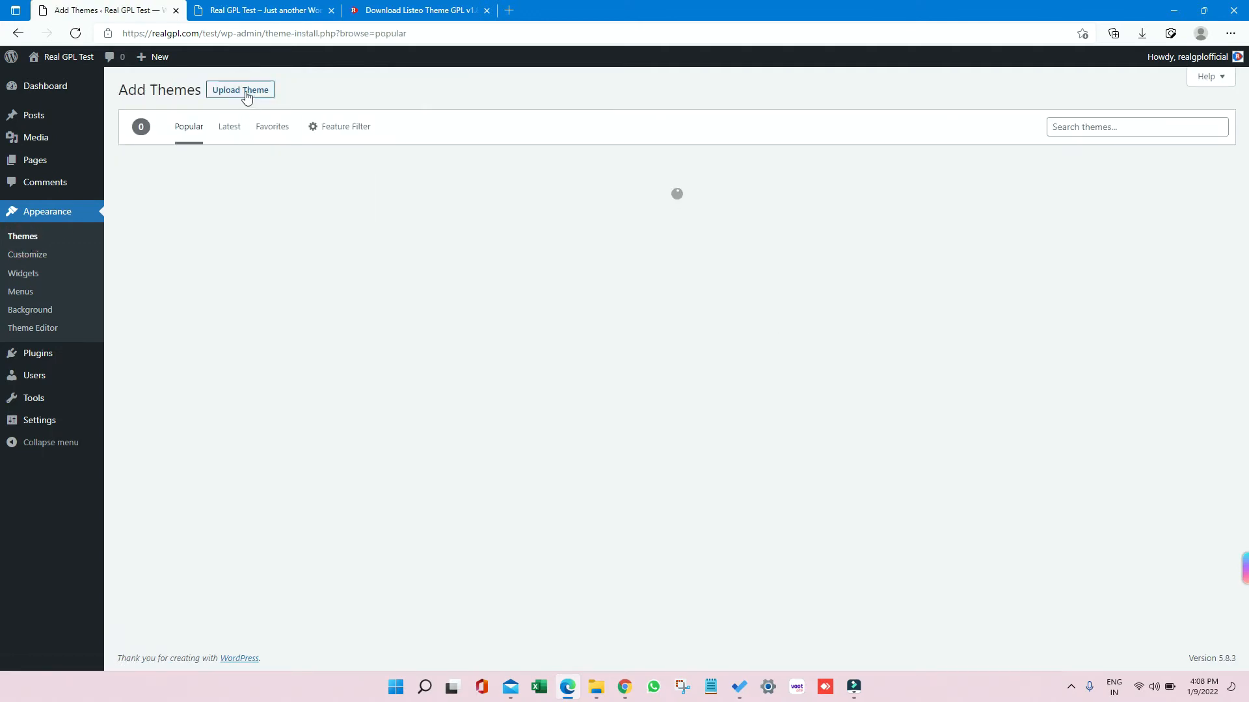
click(589, 207)
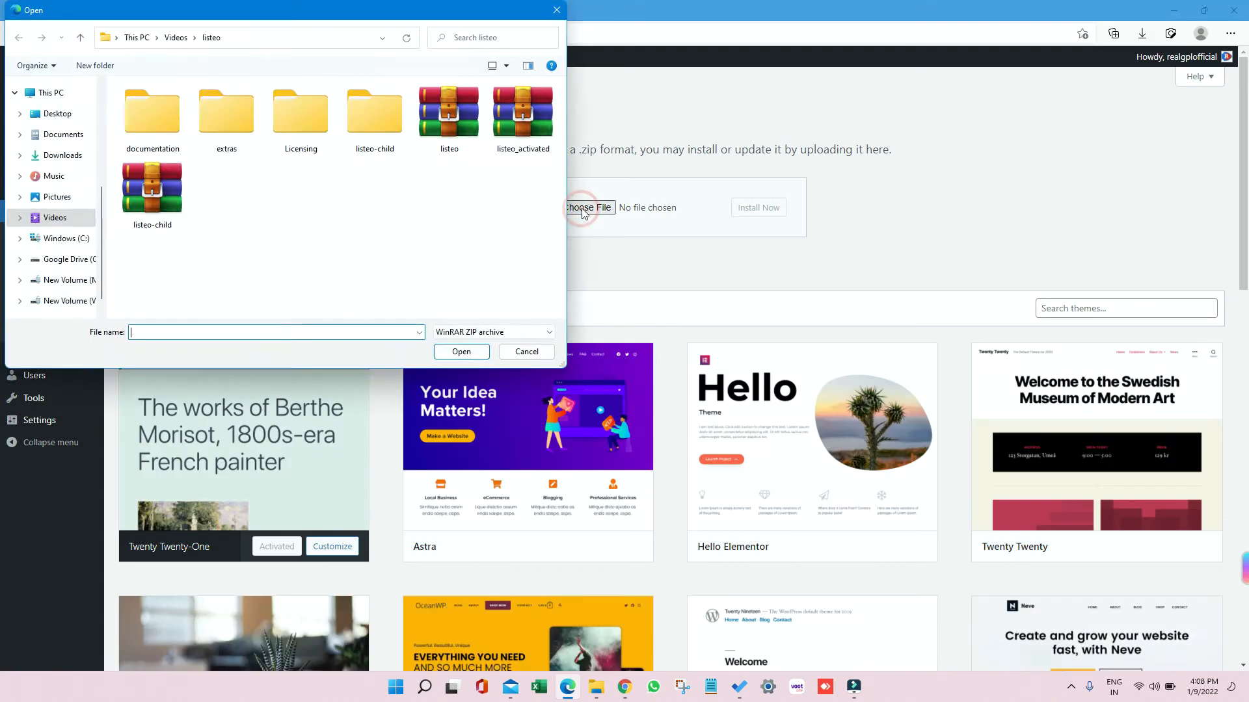
click(153, 191)
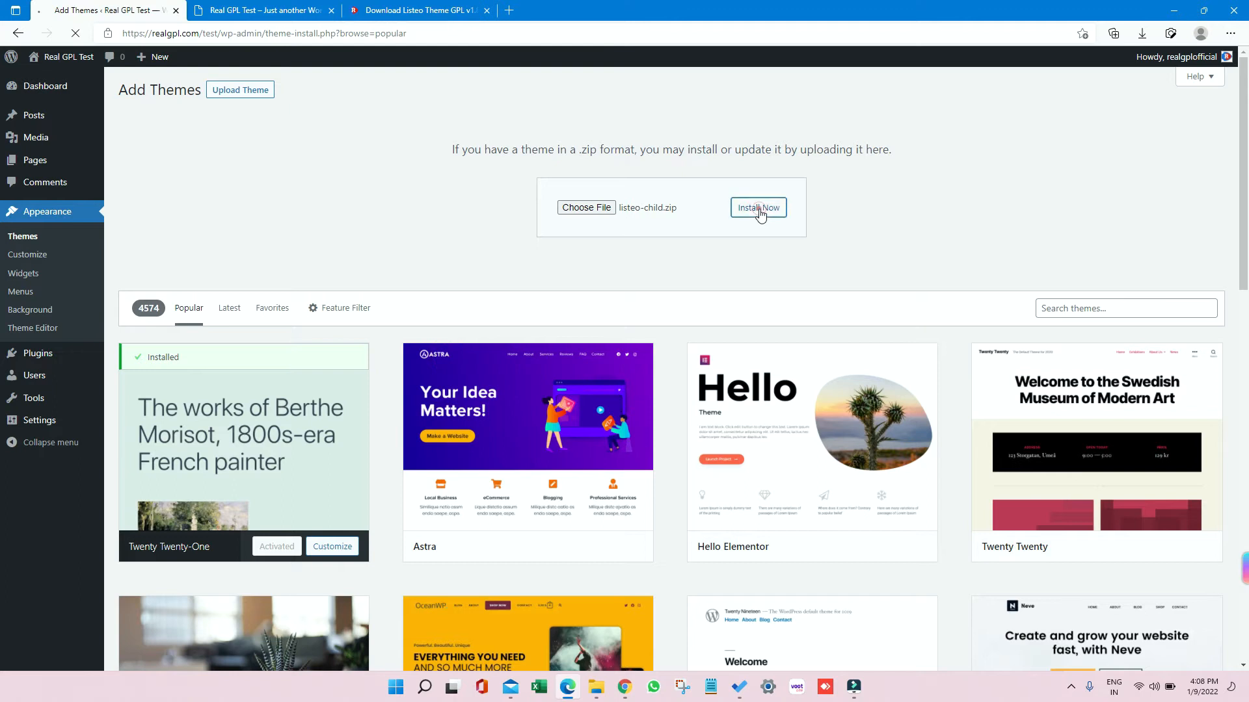
click(757, 208)
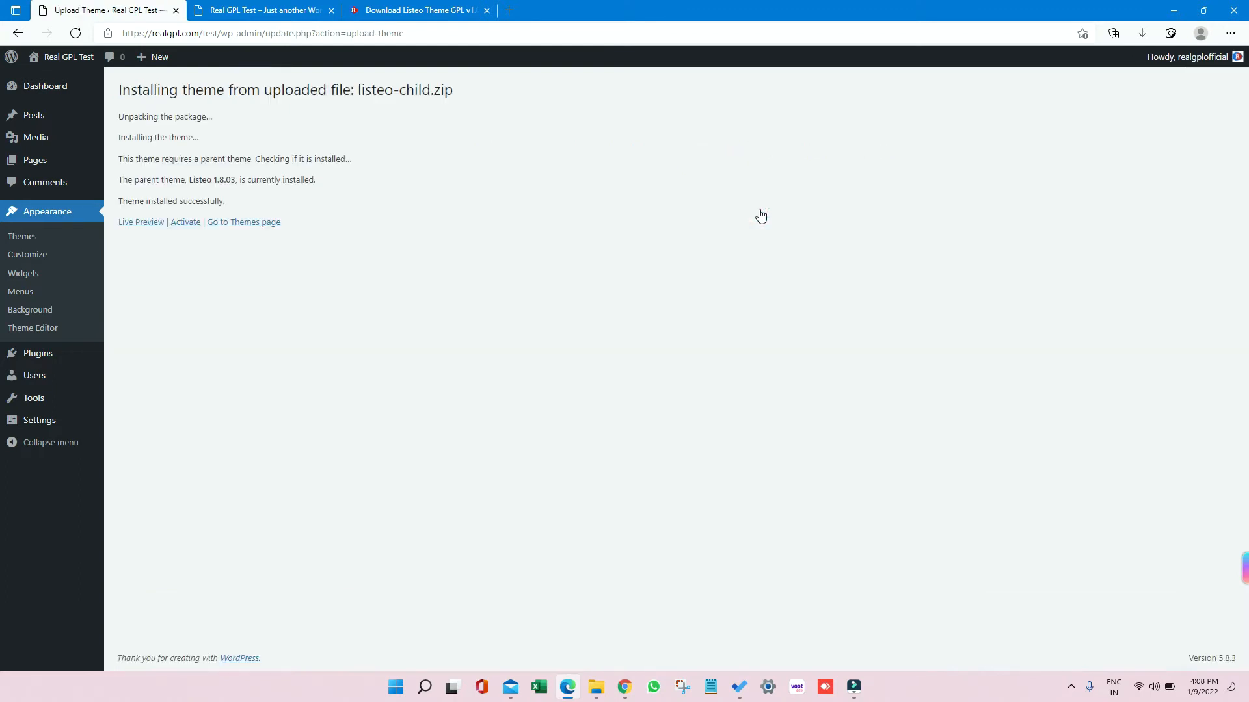
Activate Listeo ChildTheme and move through license activation to Default Plugins.
click(185, 223)
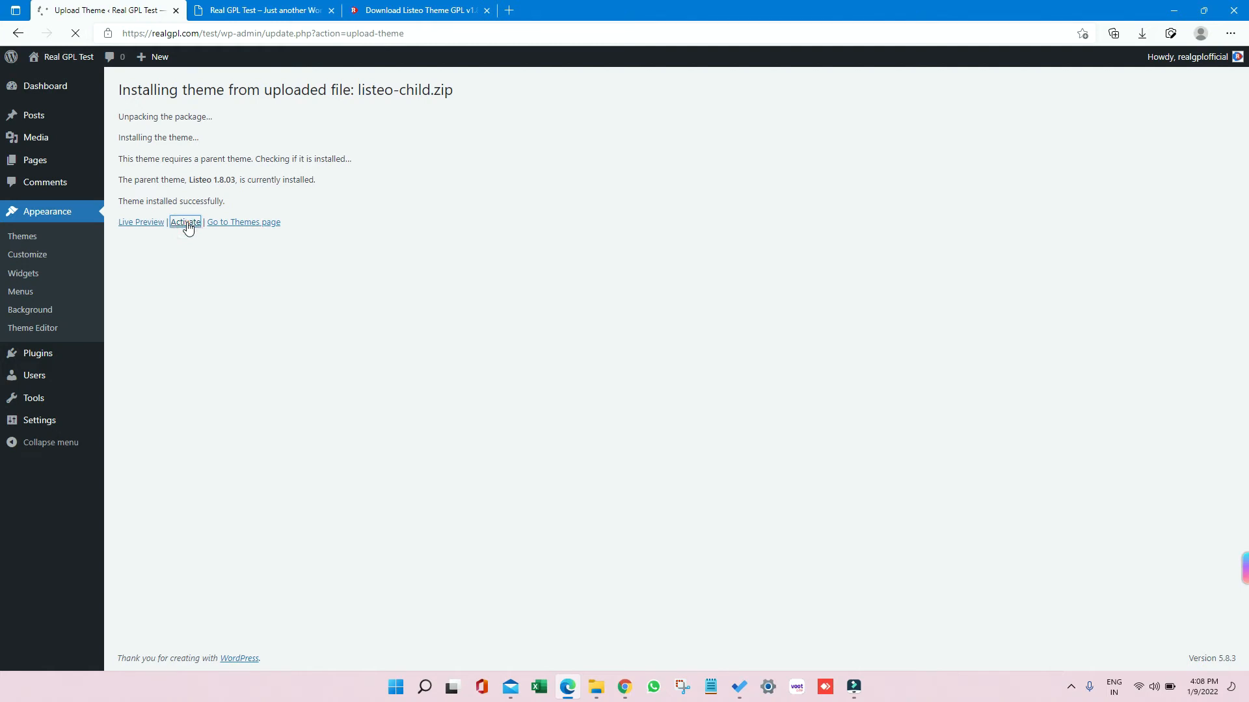
click(184, 222)
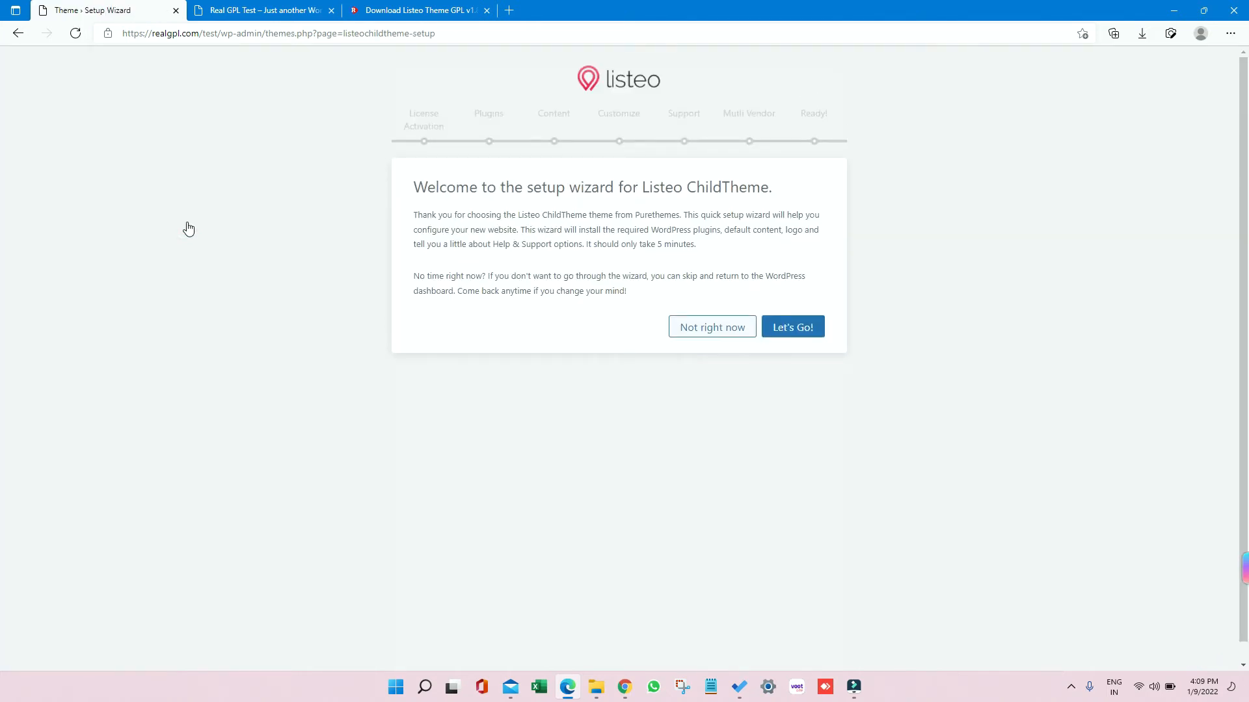
mouse_move(555, 163)
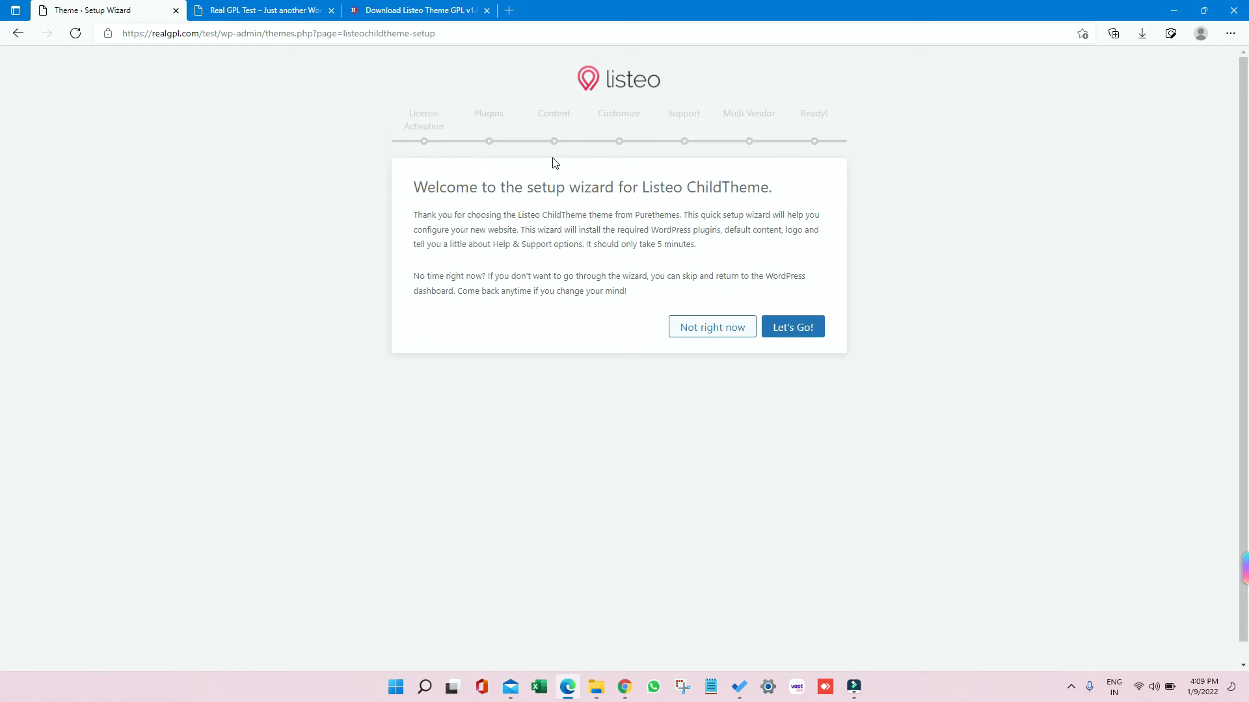
click(791, 326)
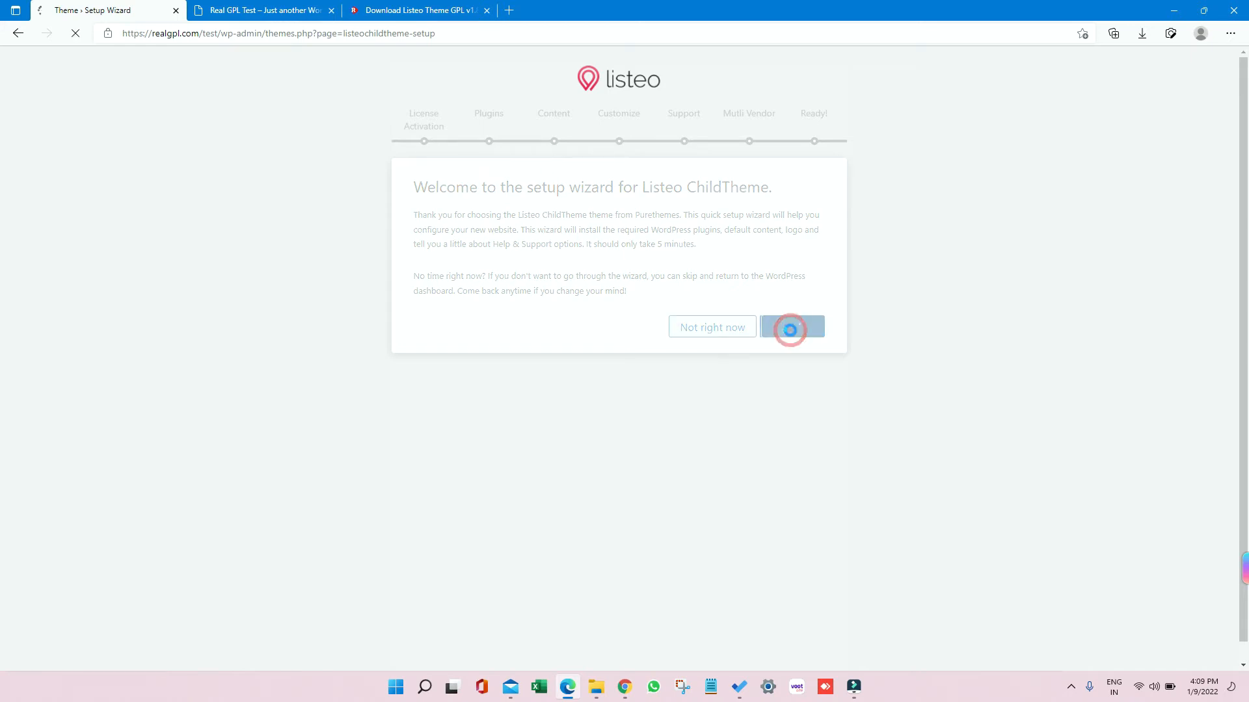
click(791, 327)
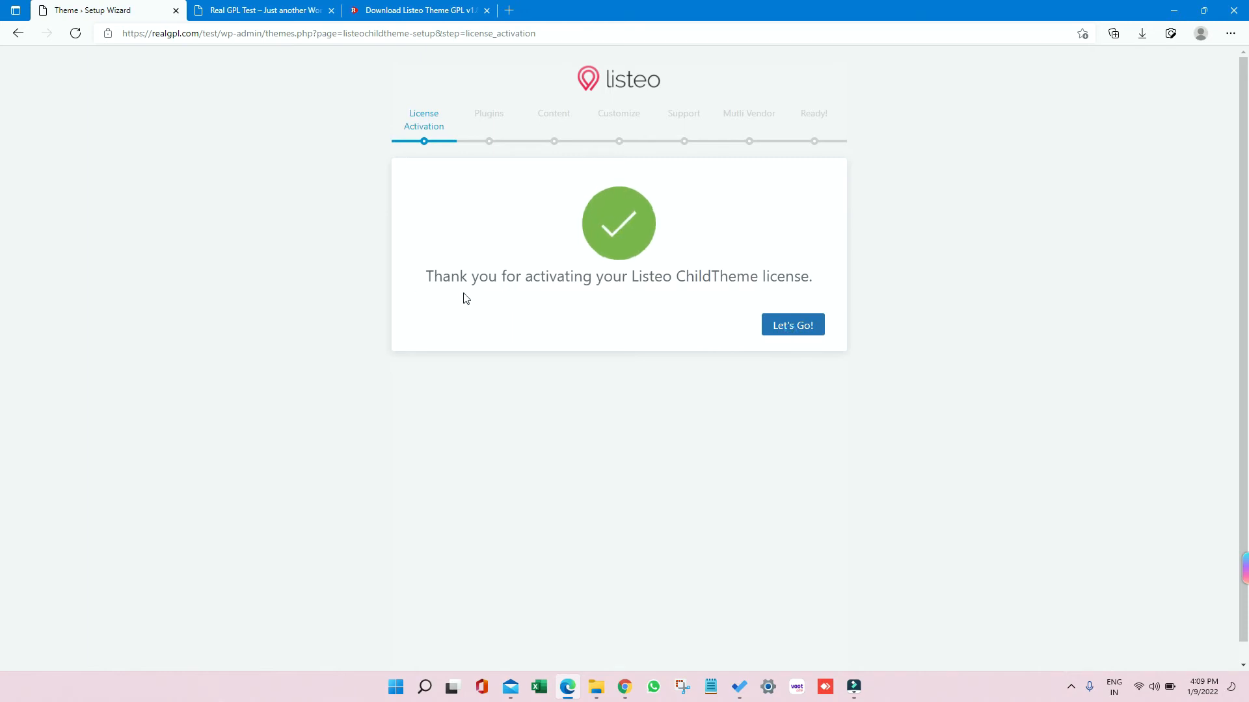
drag(465, 276, 812, 276)
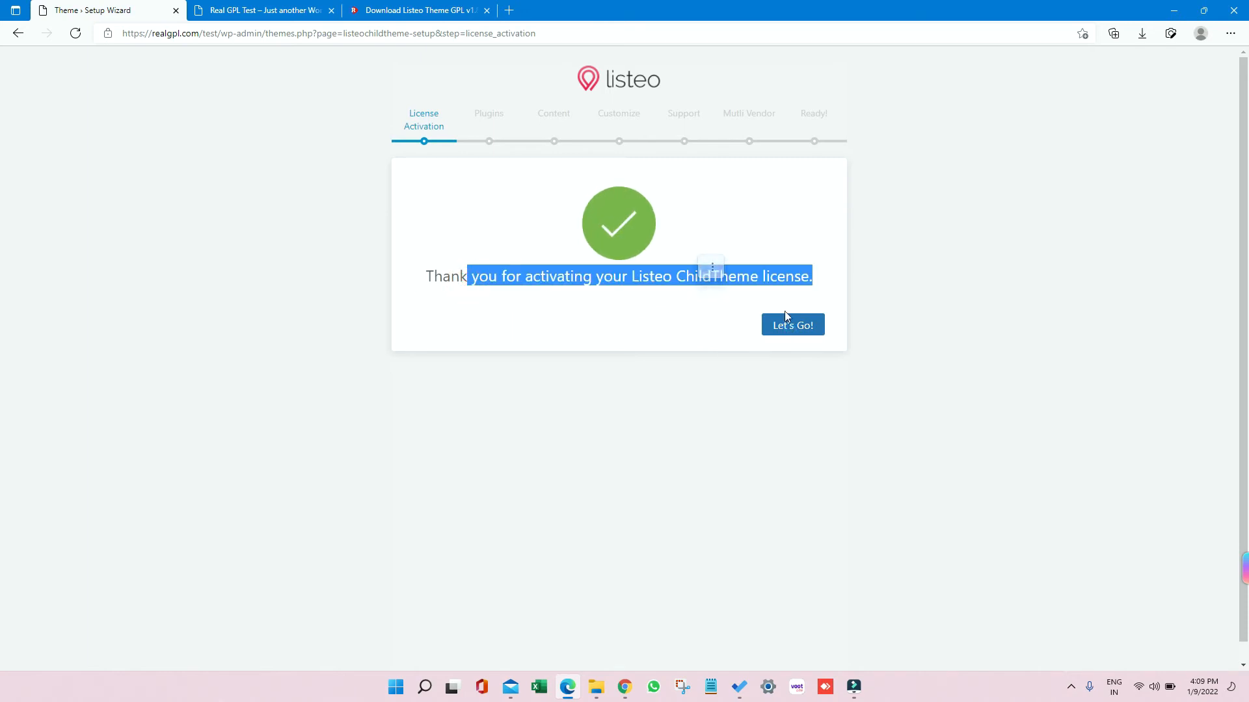
click(790, 325)
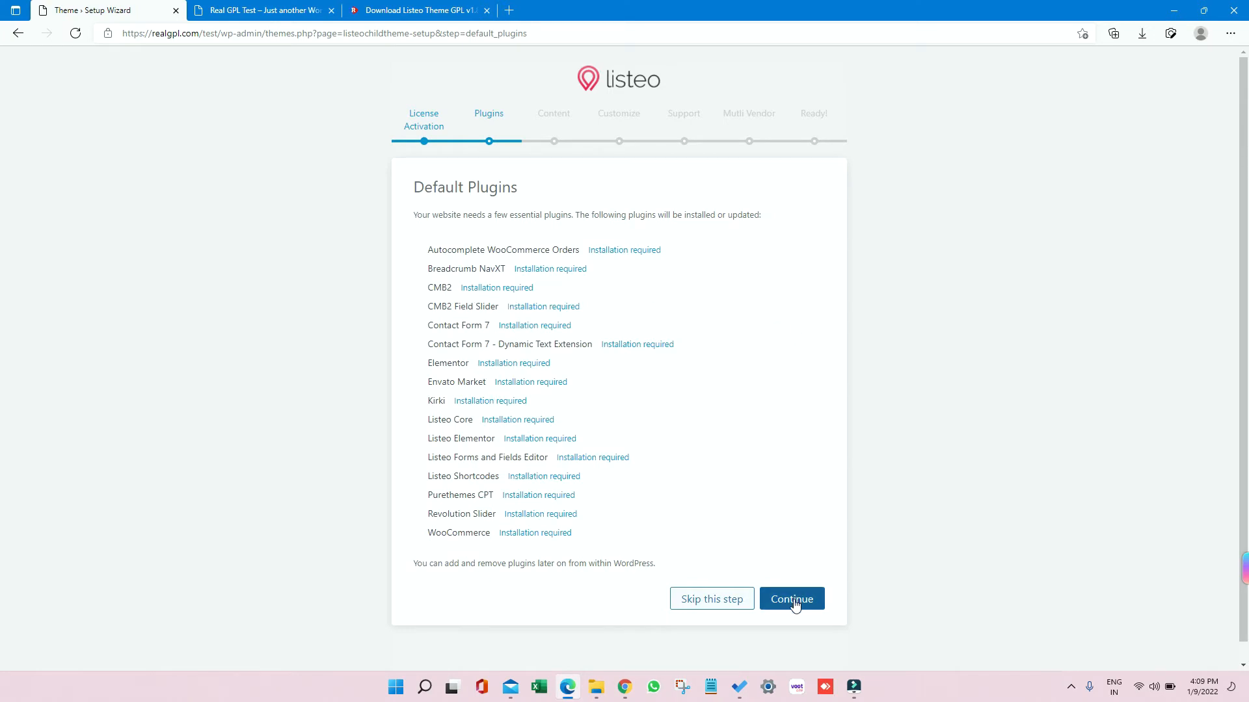
Start installing the default plugins, then return to the Listeo product page tab.
click(791, 599)
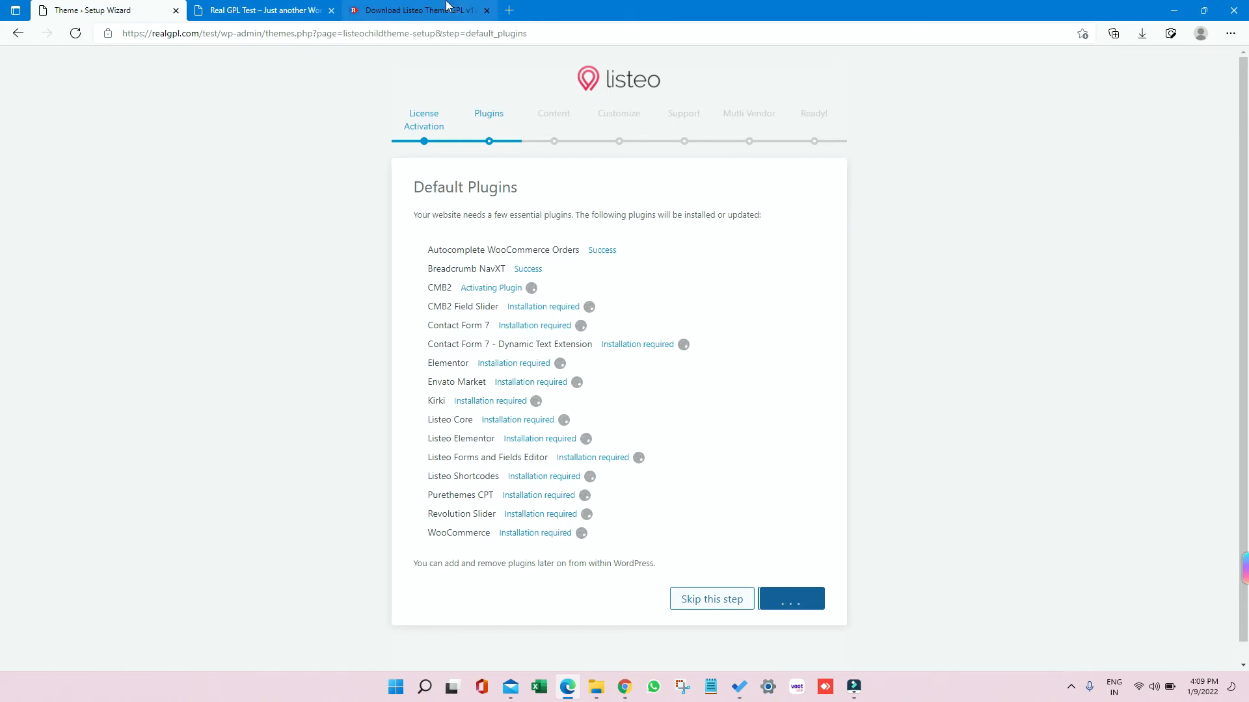
click(414, 11)
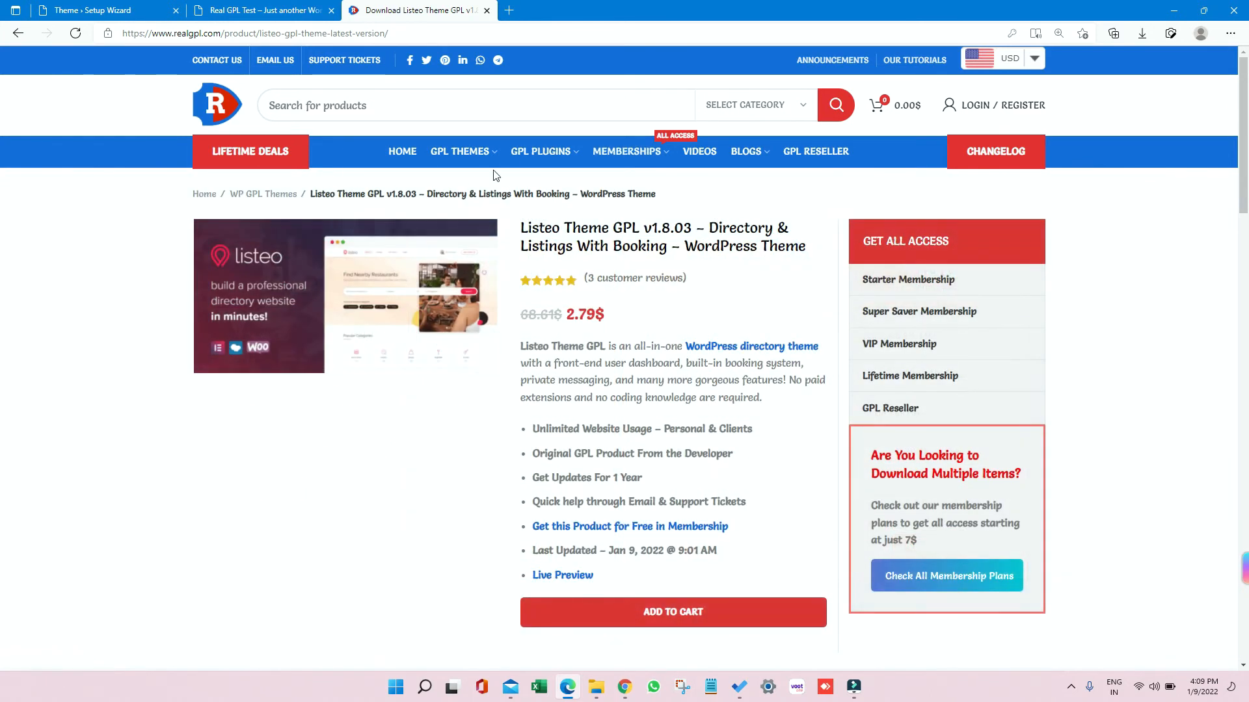
Browse RealGPL membership plans and Lifetime Deals, then return to the setup wizard.
click(946, 575)
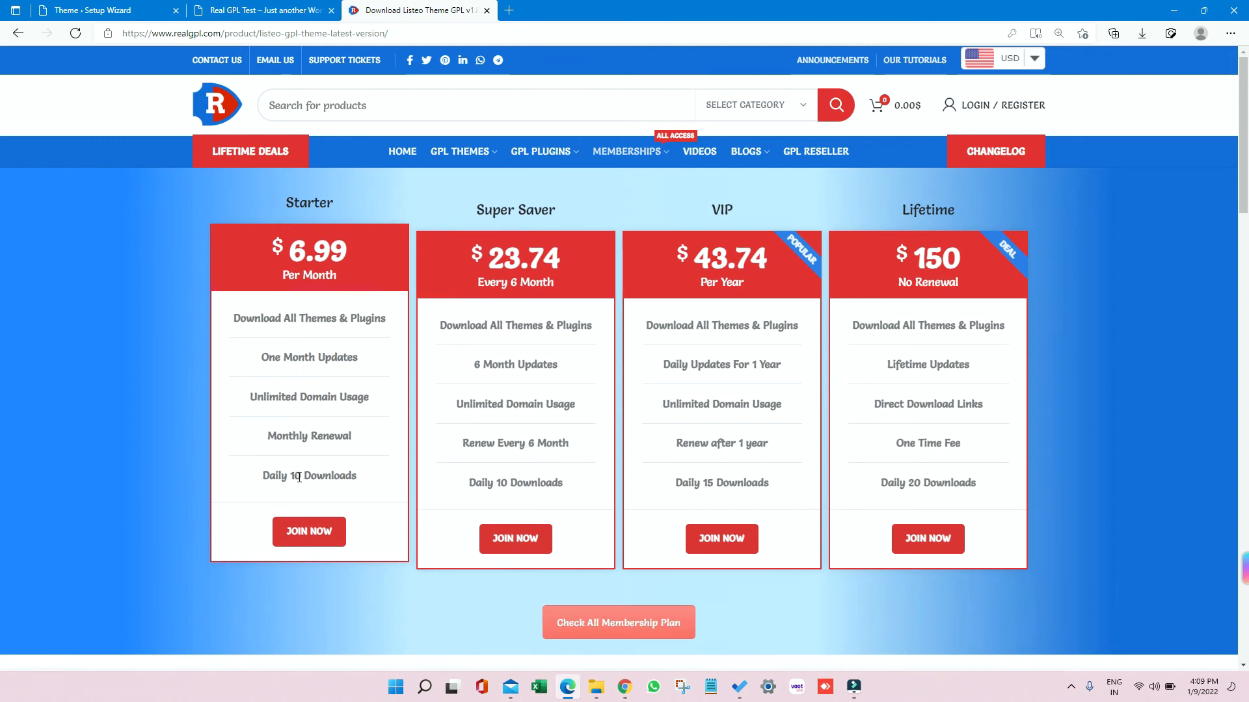
double_click(309, 475)
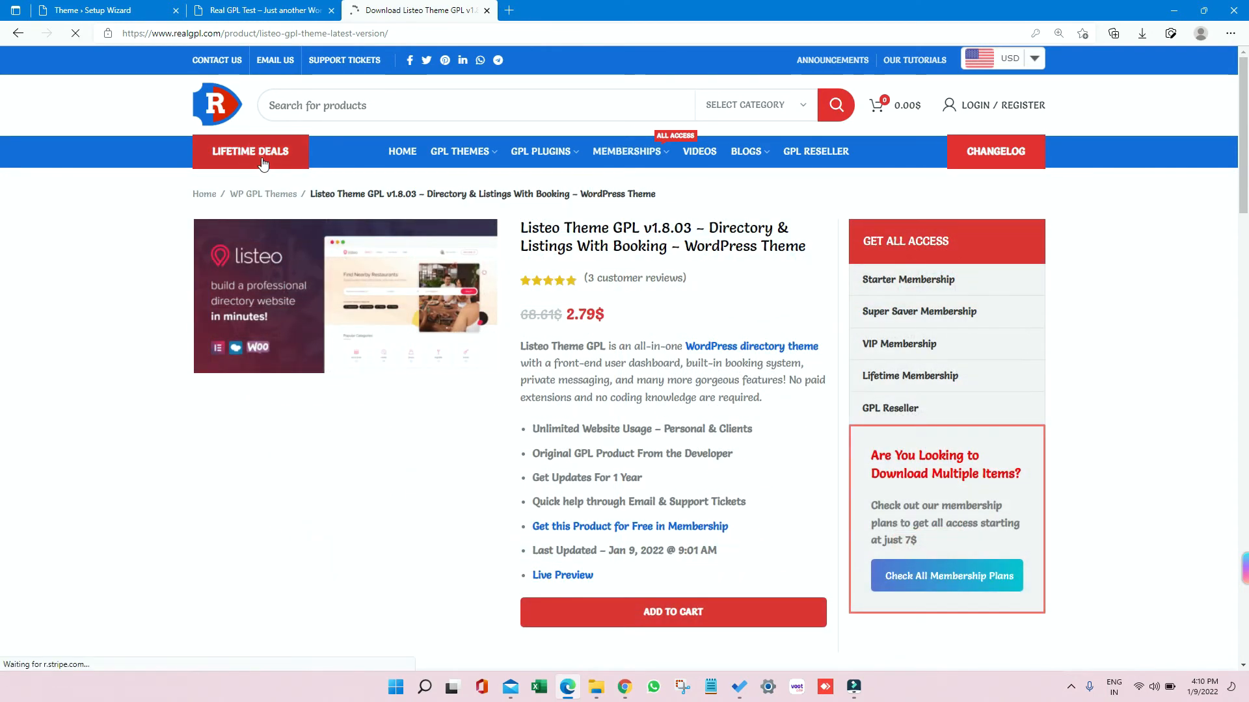
click(249, 152)
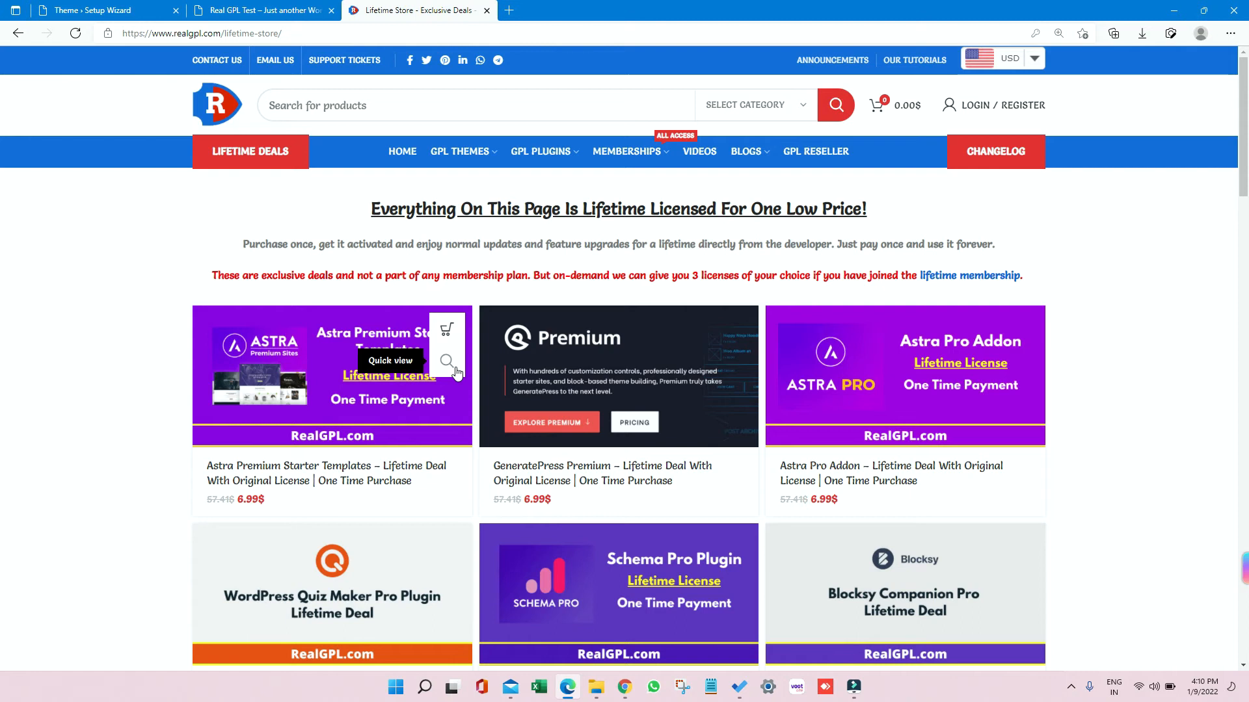
mouse_move(398, 198)
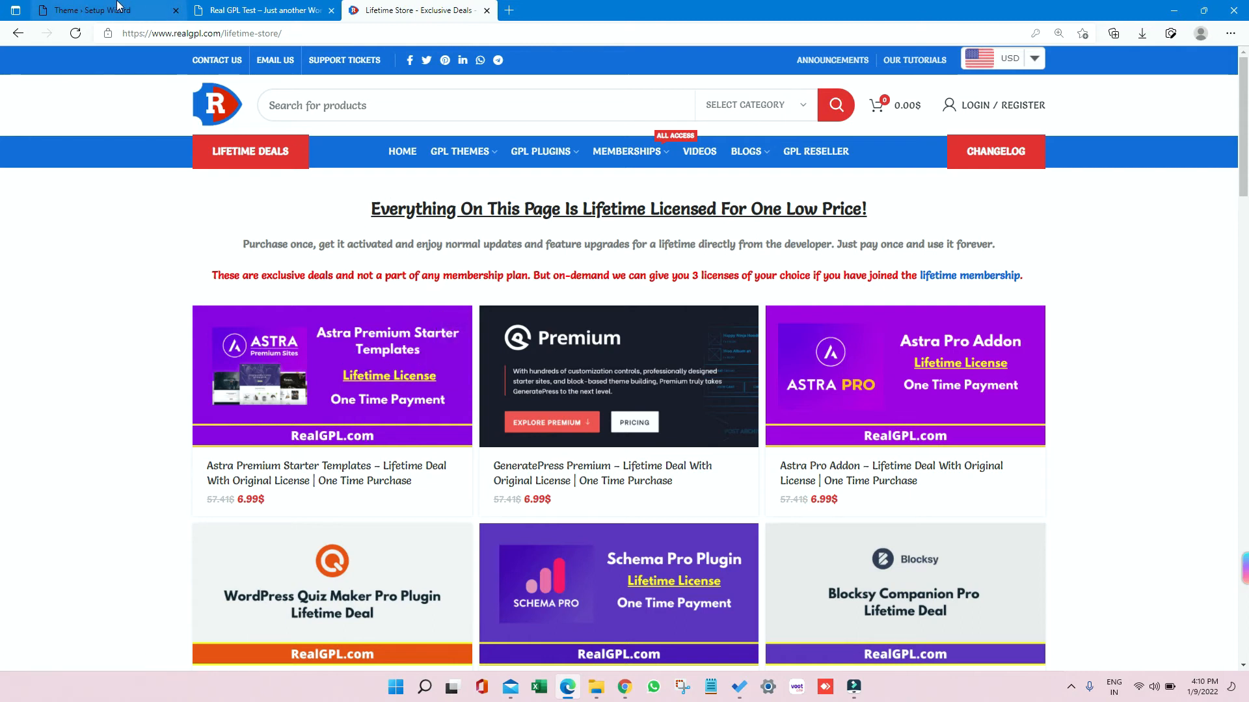
click(95, 10)
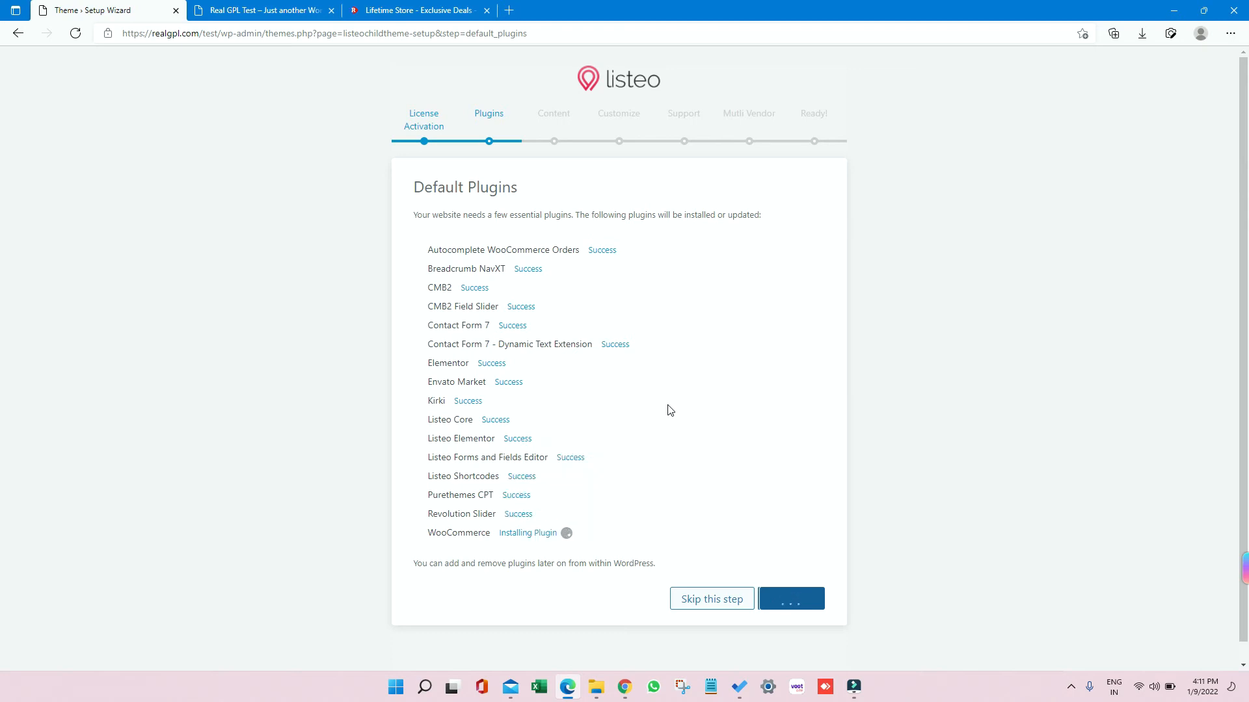
mouse_move(575, 397)
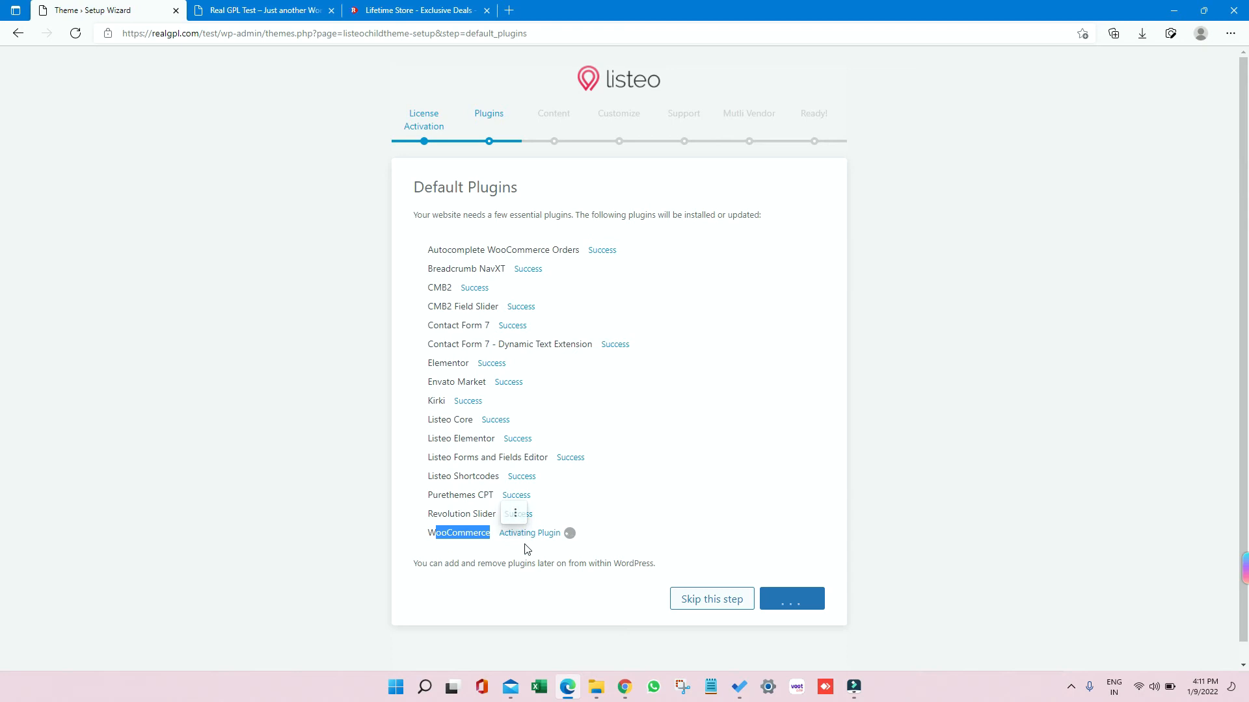
mouse_move(532, 568)
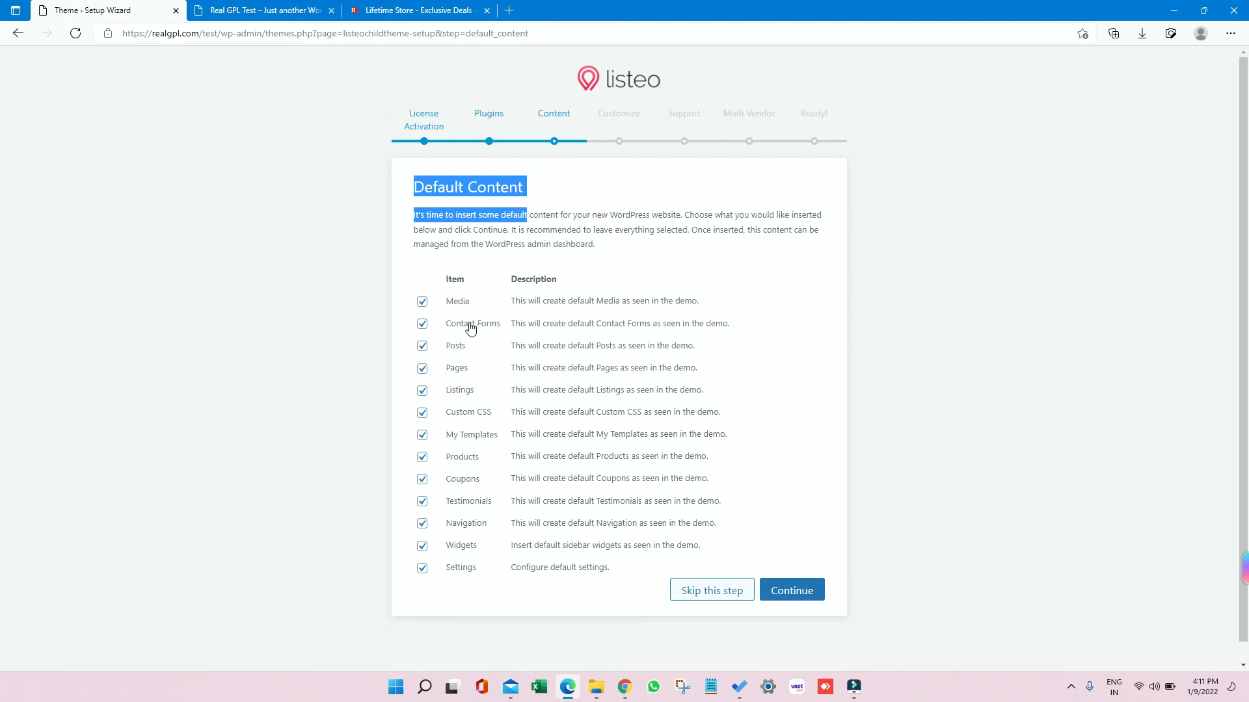
mouse_move(448, 397)
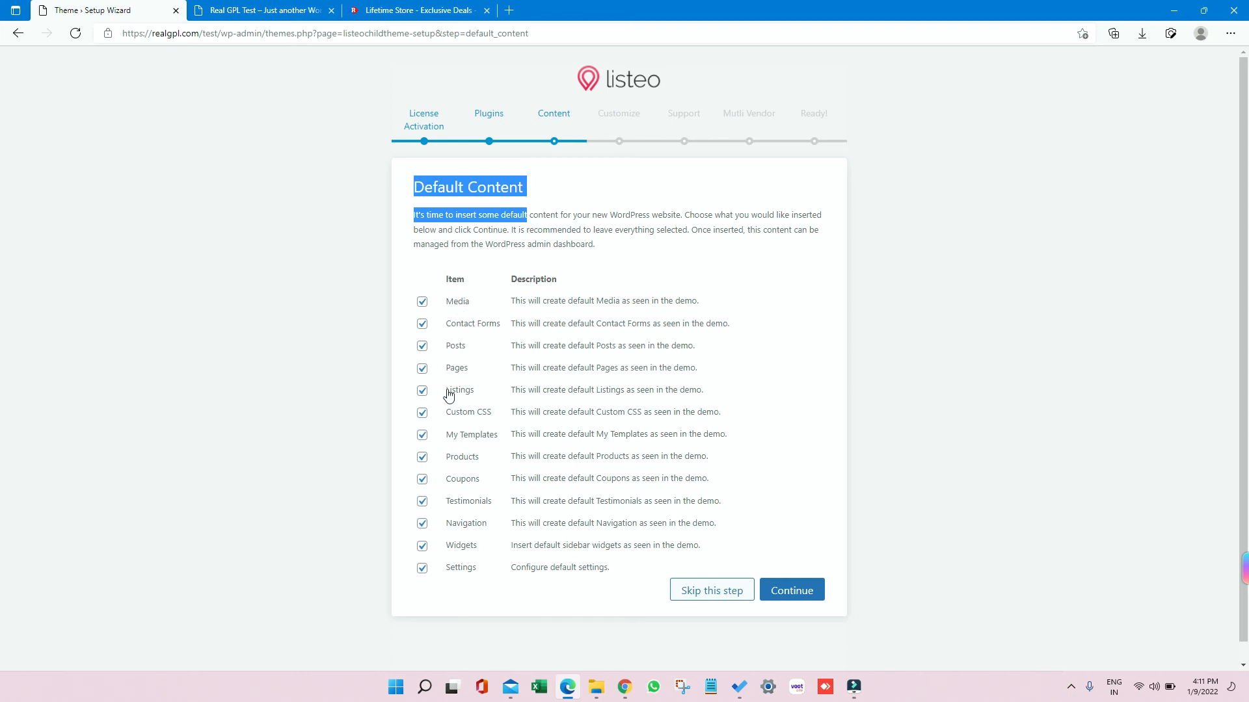
mouse_move(483, 522)
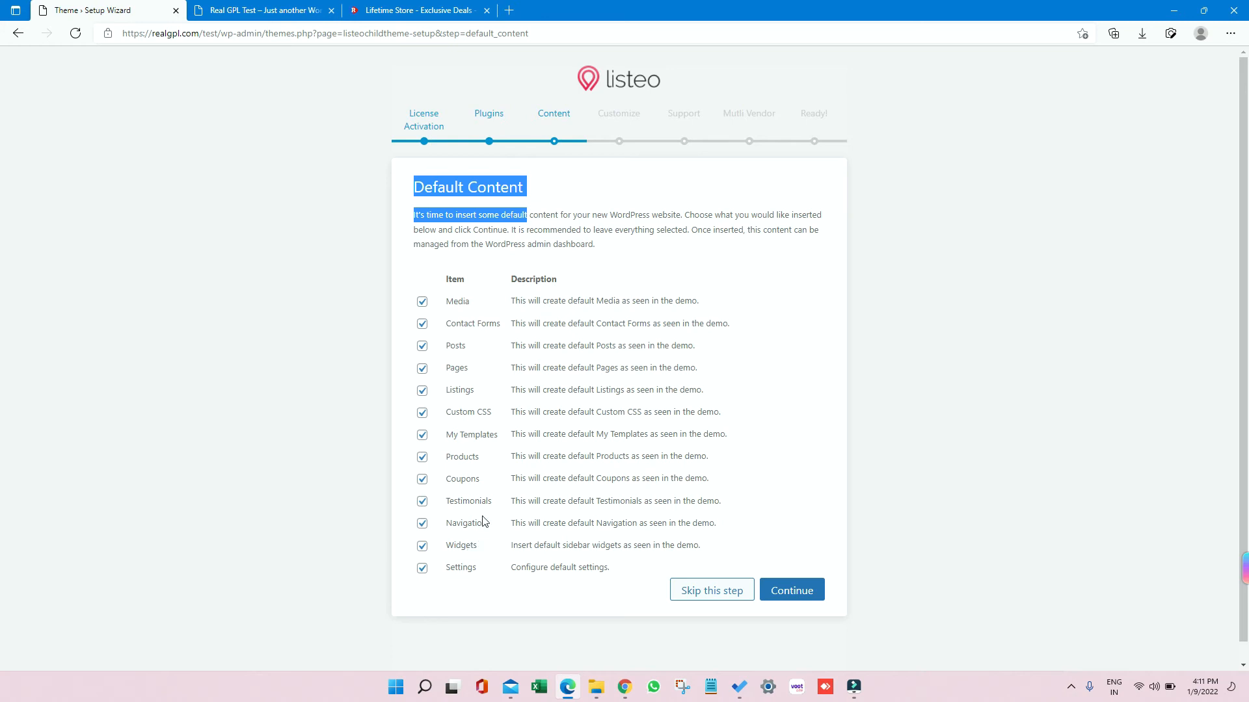
Start importing all checked Default Content items, beginning with Media.
click(790, 589)
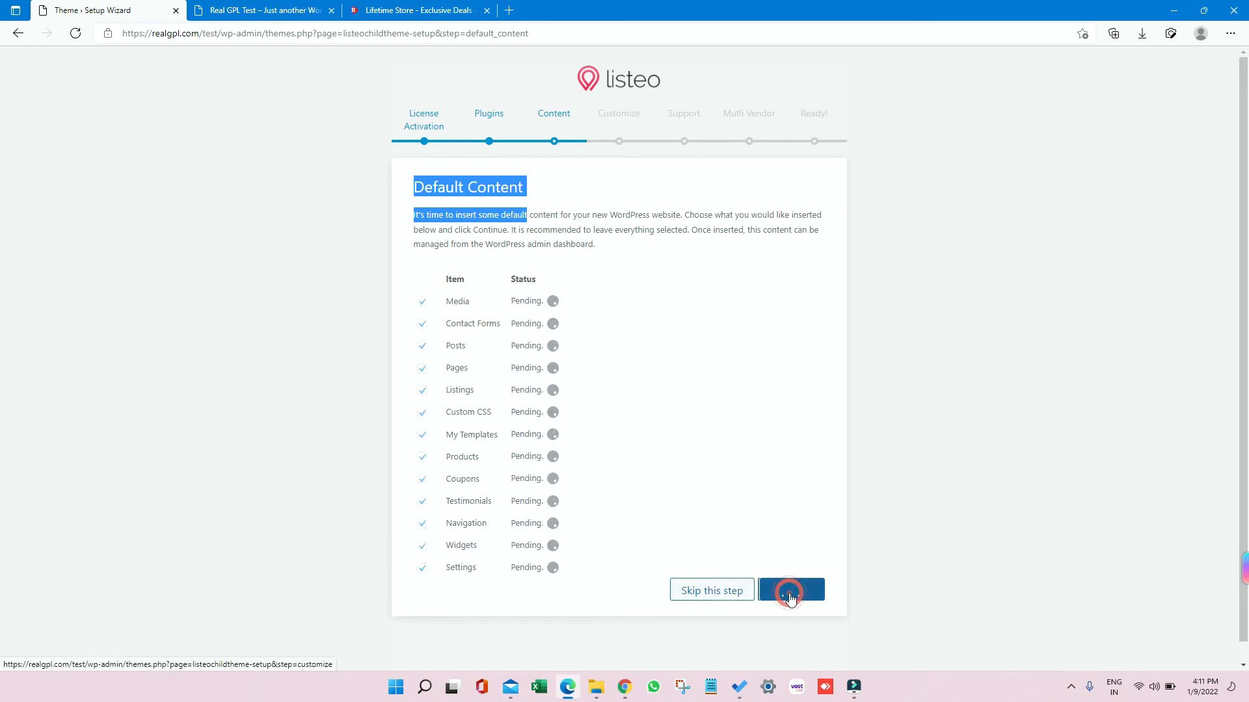
click(790, 589)
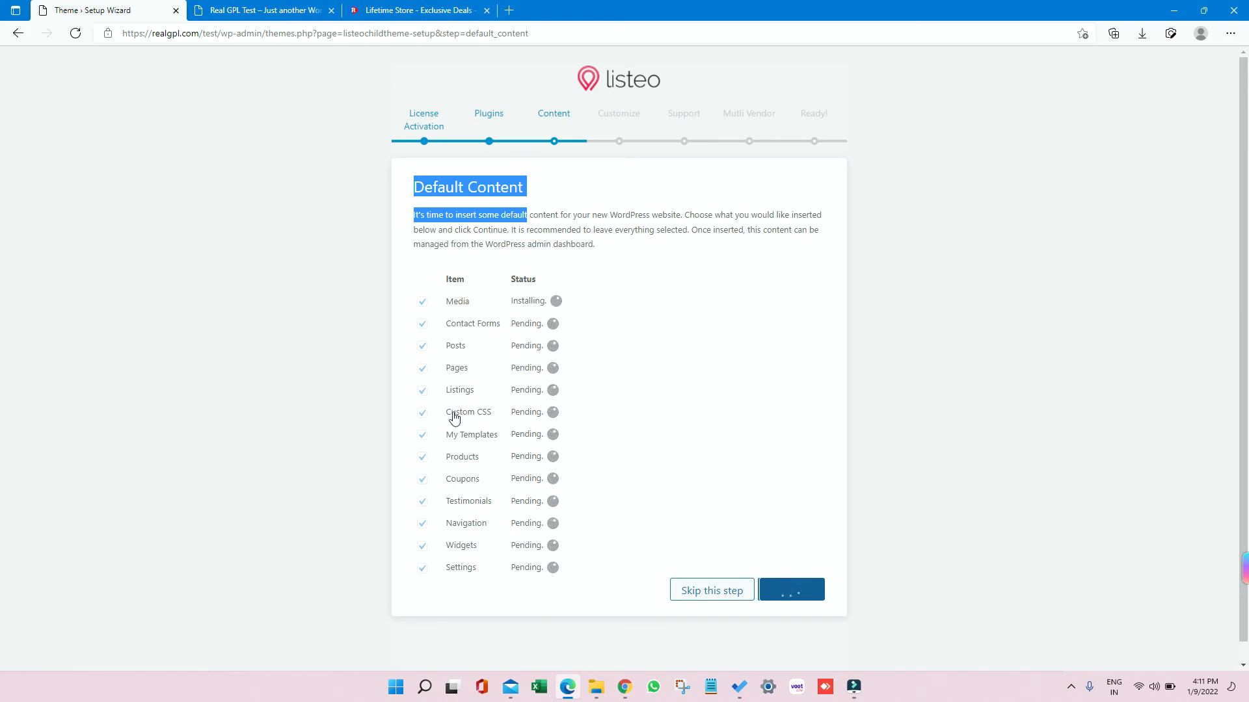
mouse_move(468, 492)
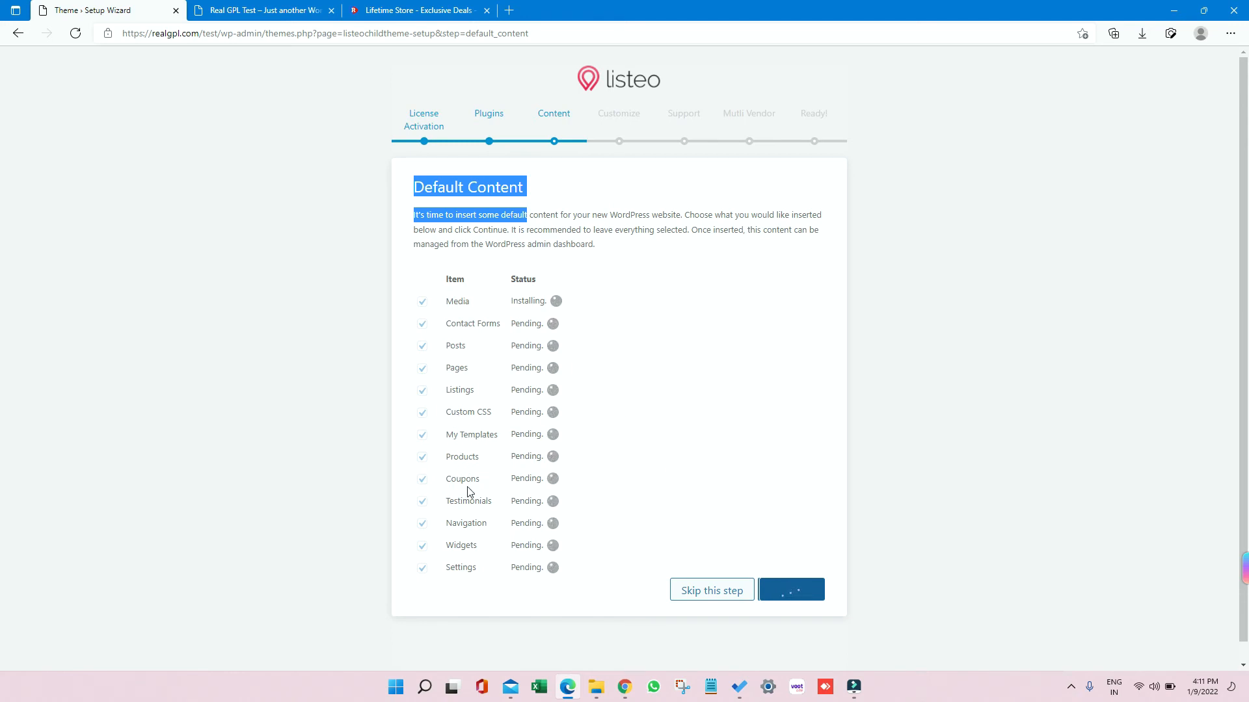
mouse_move(496, 539)
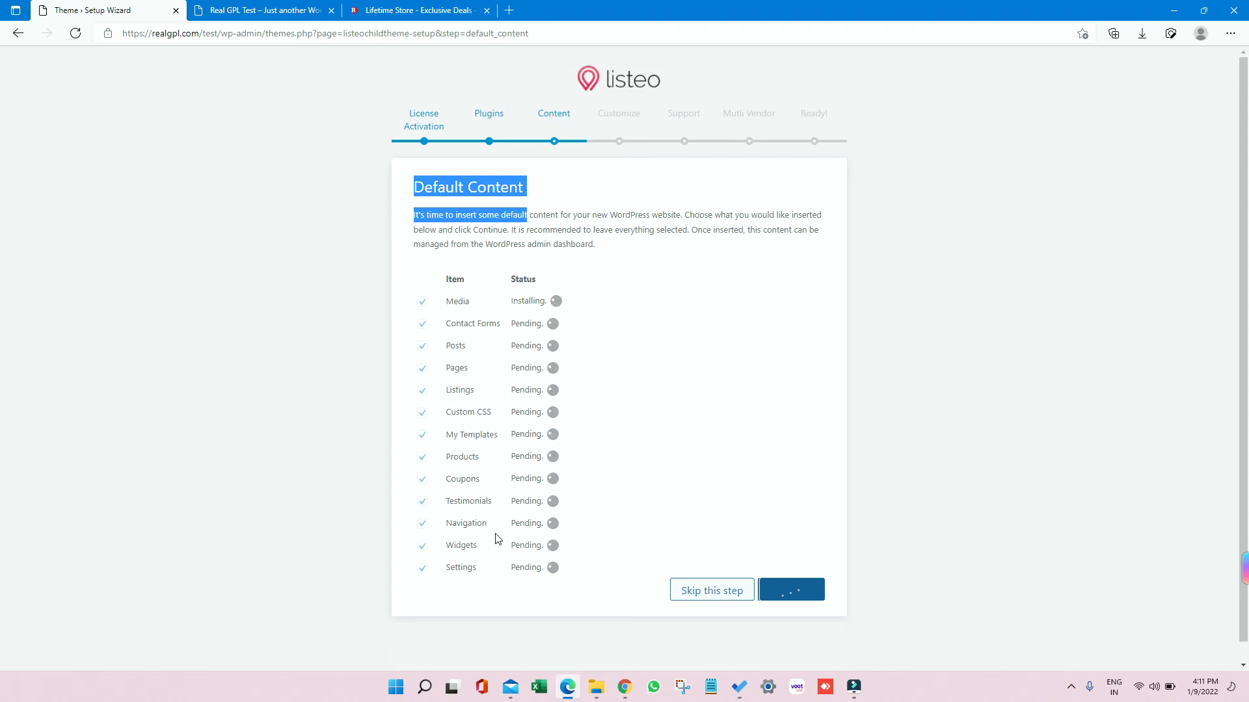
mouse_move(486, 556)
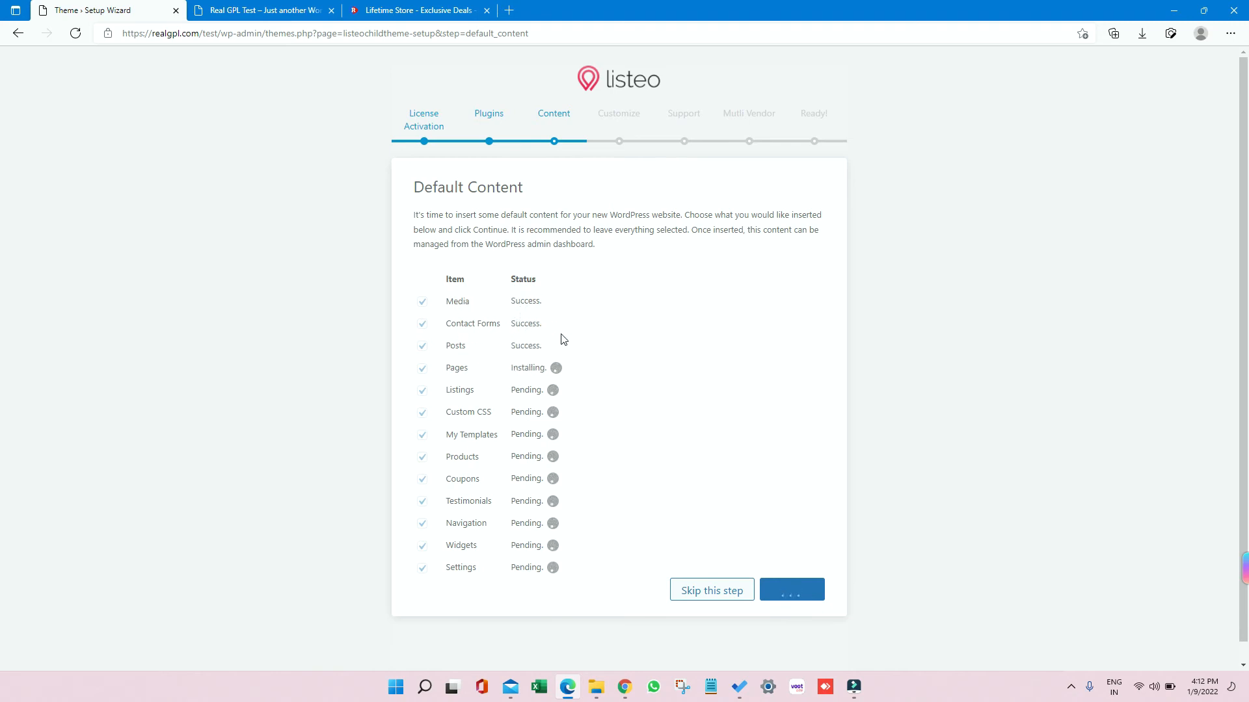
mouse_move(523, 348)
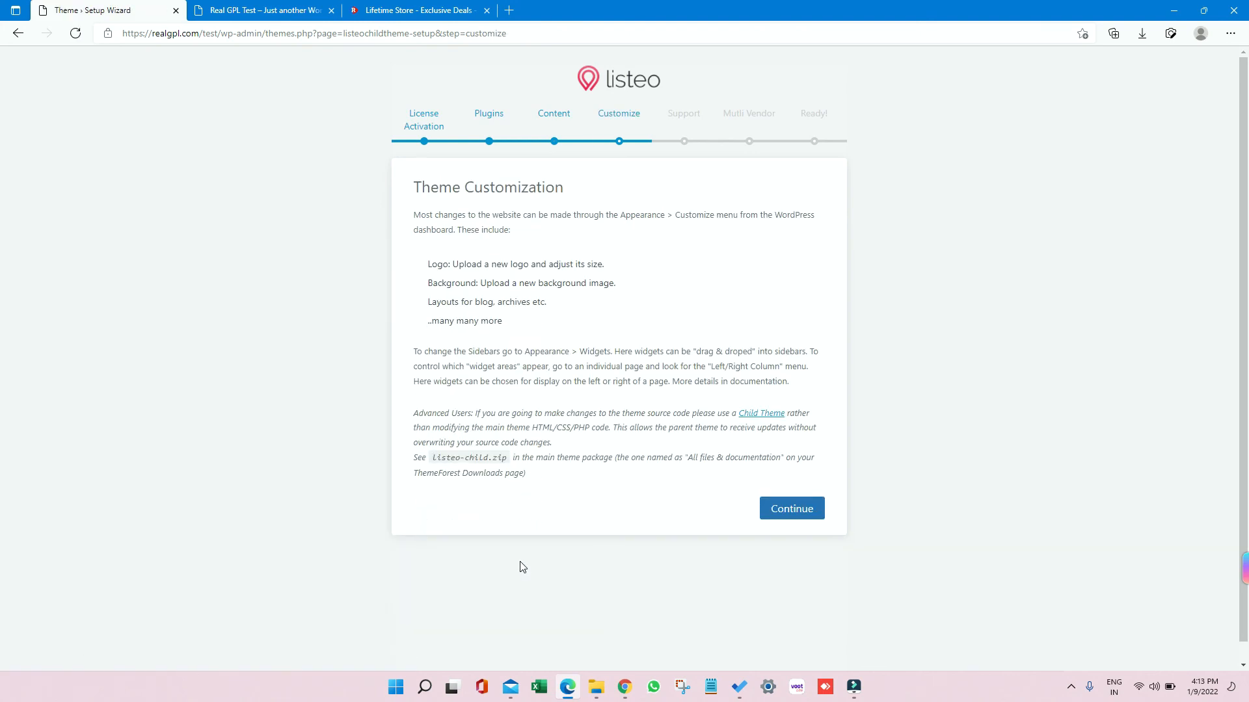
mouse_move(547, 378)
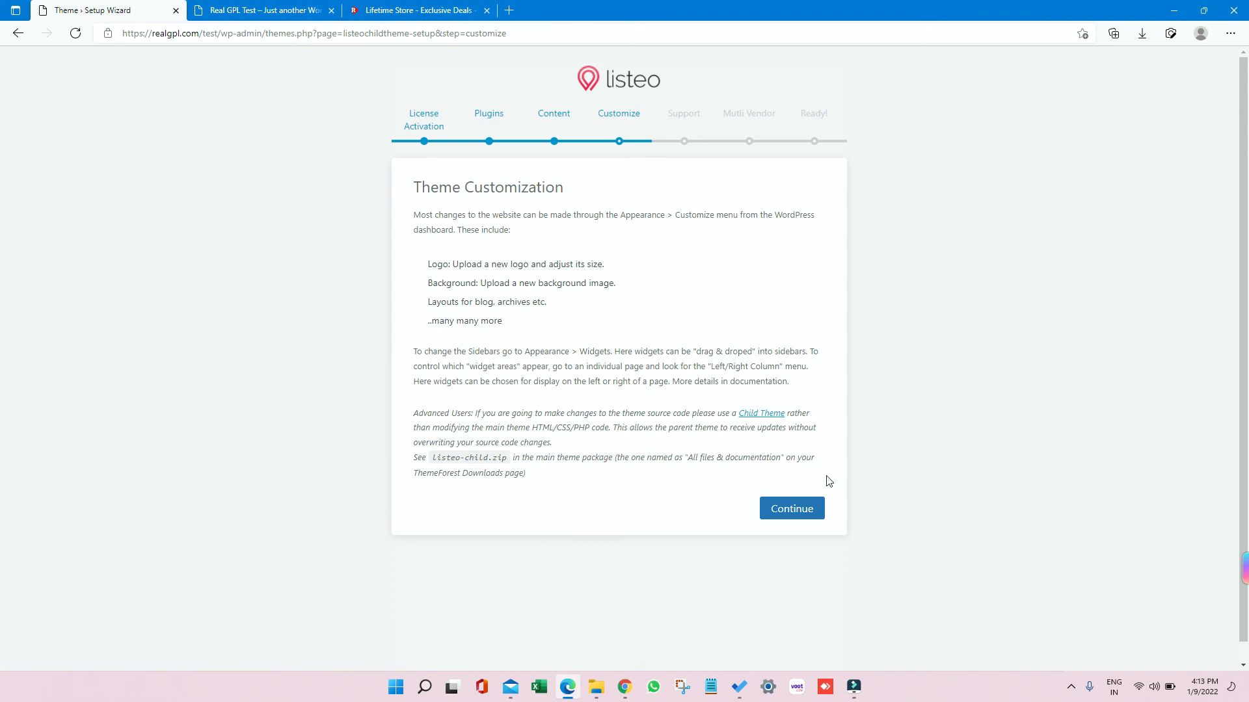
Continue past Theme Customization and Help and Support to Multi-Vendor Marketplace.
click(790, 508)
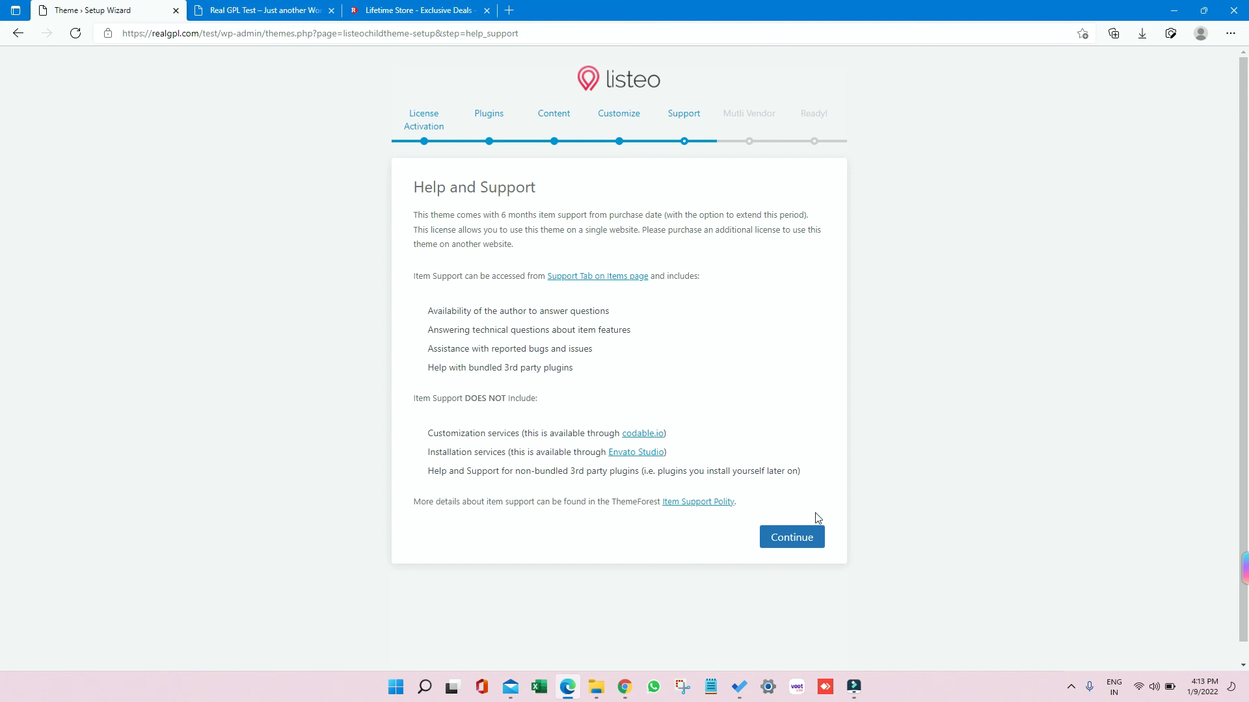
click(791, 536)
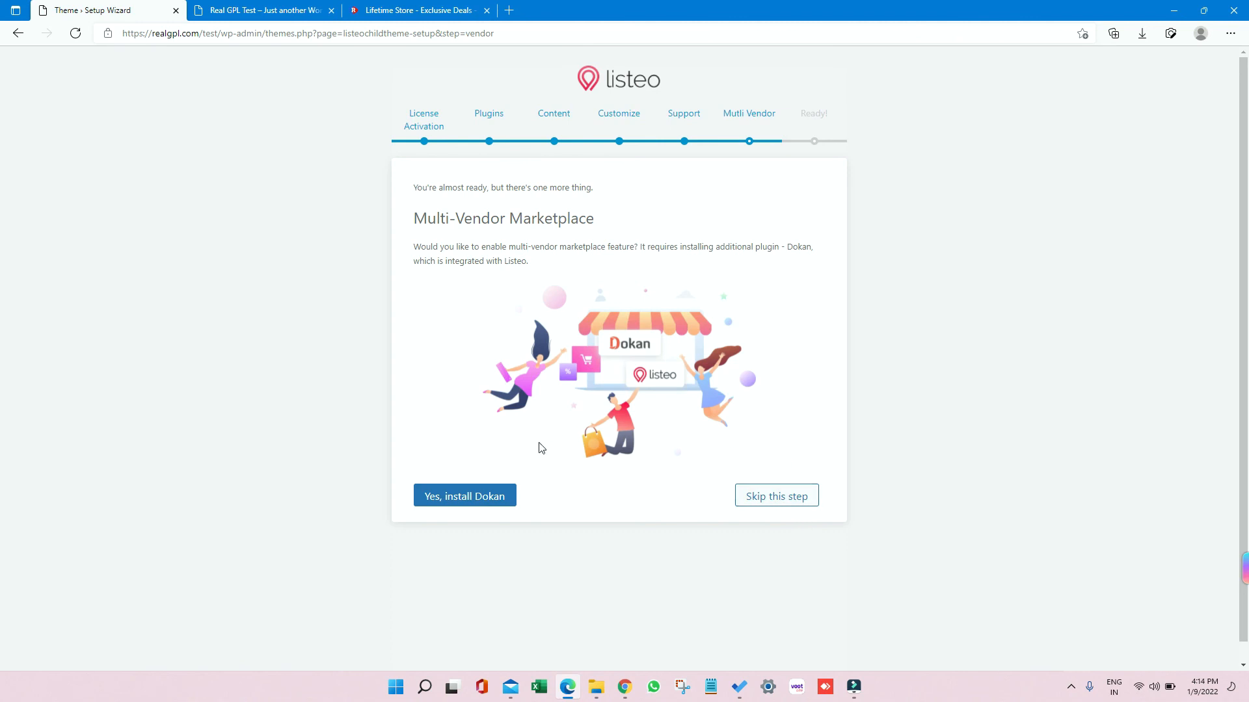
mouse_move(465, 495)
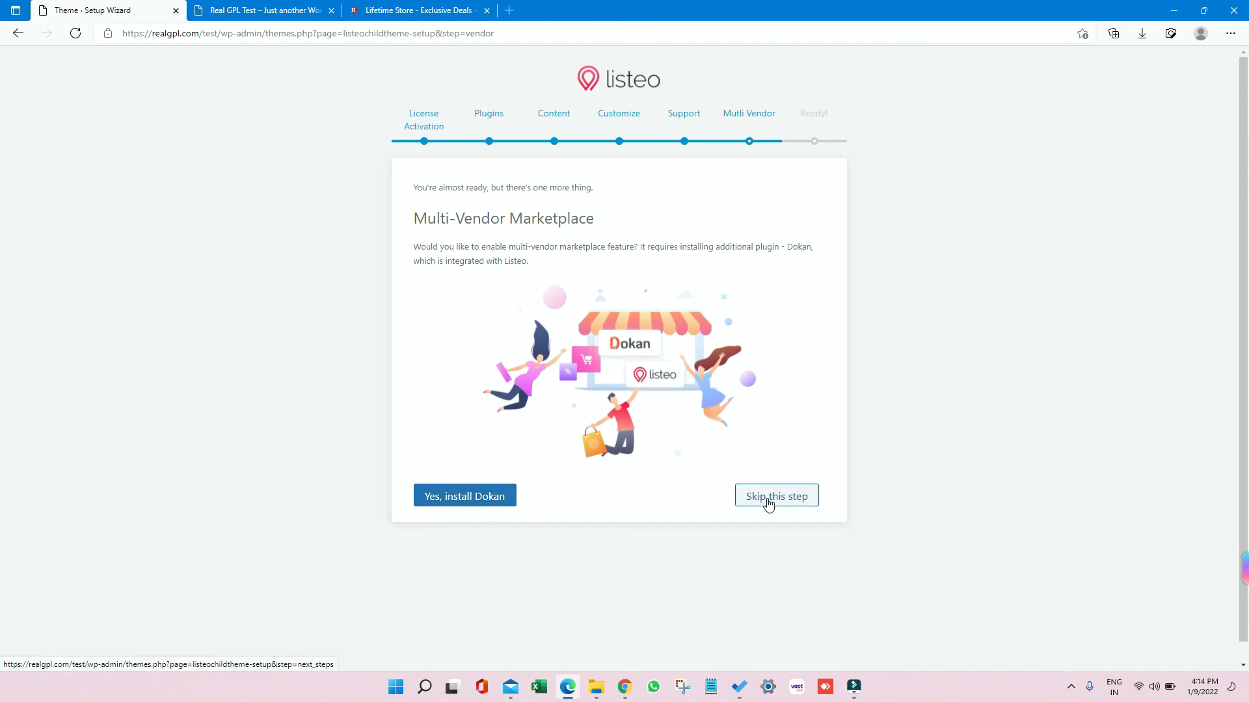
Skip the Dokan multi-vendor marketplace step to reach the Your Website is Ready page.
click(774, 496)
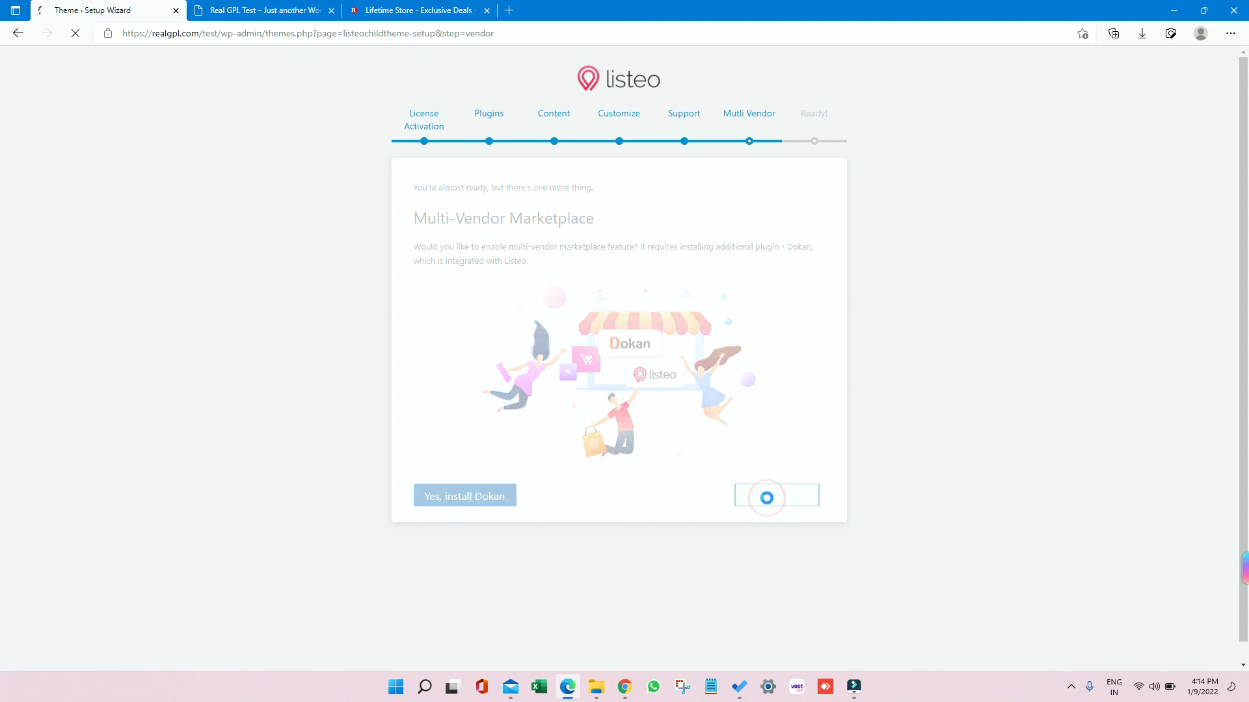
click(776, 496)
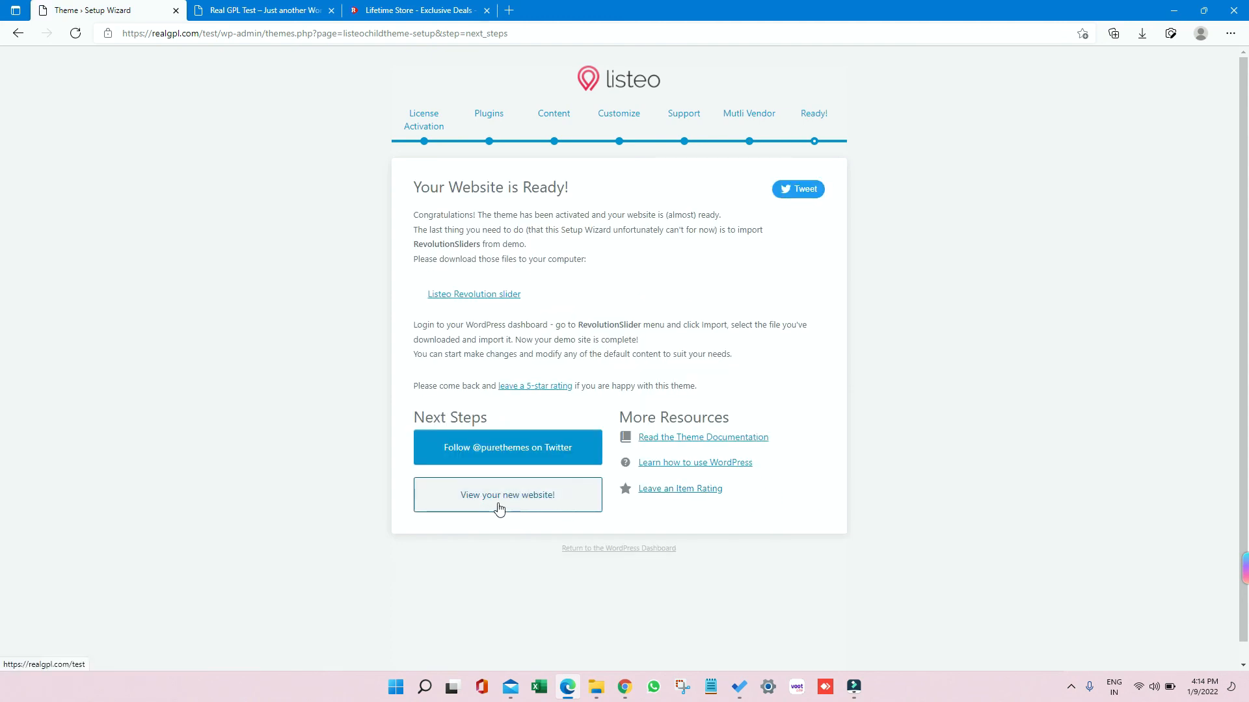
Open the new Listeo site and scroll through the demo homepage's search and category sections.
click(507, 494)
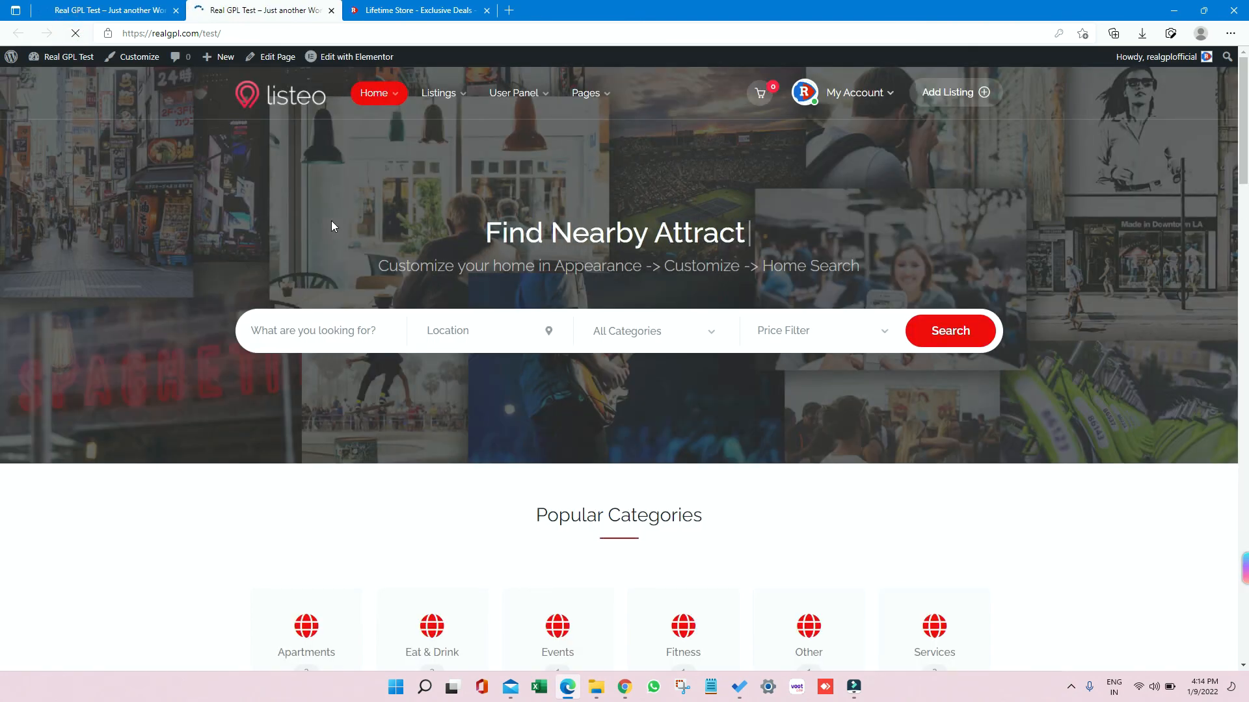
scroll(down, 3)
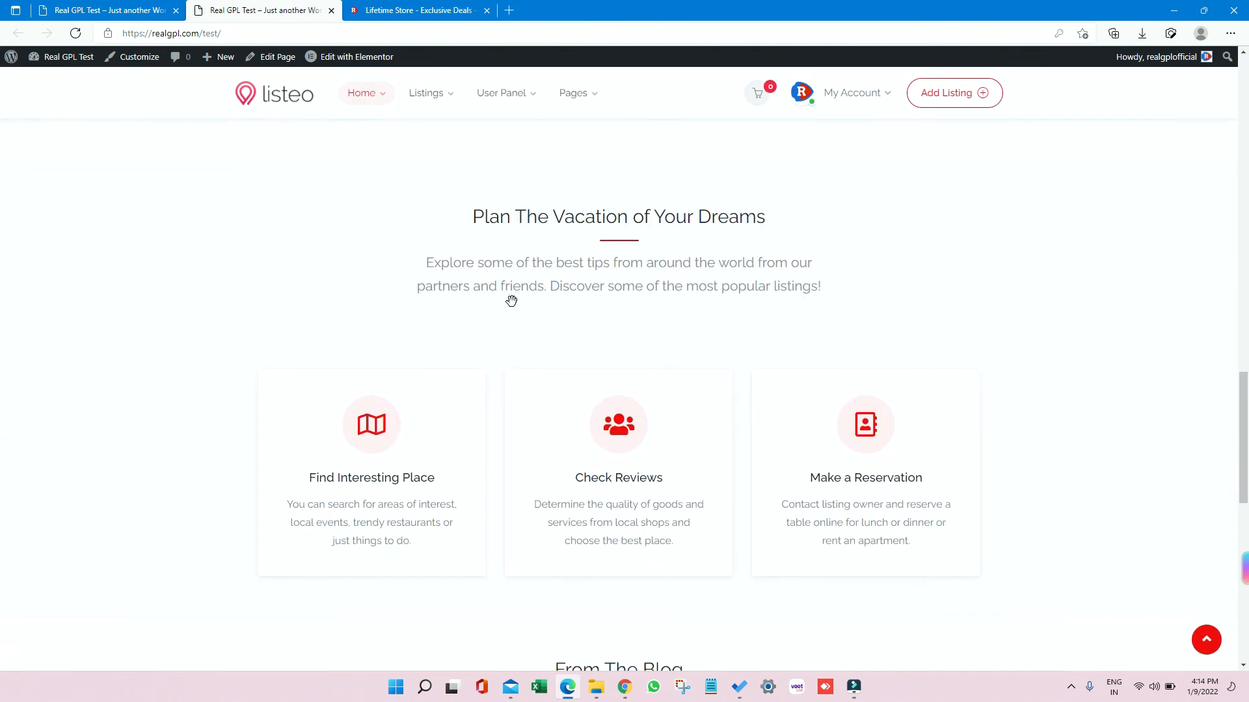
mouse_move(514, 308)
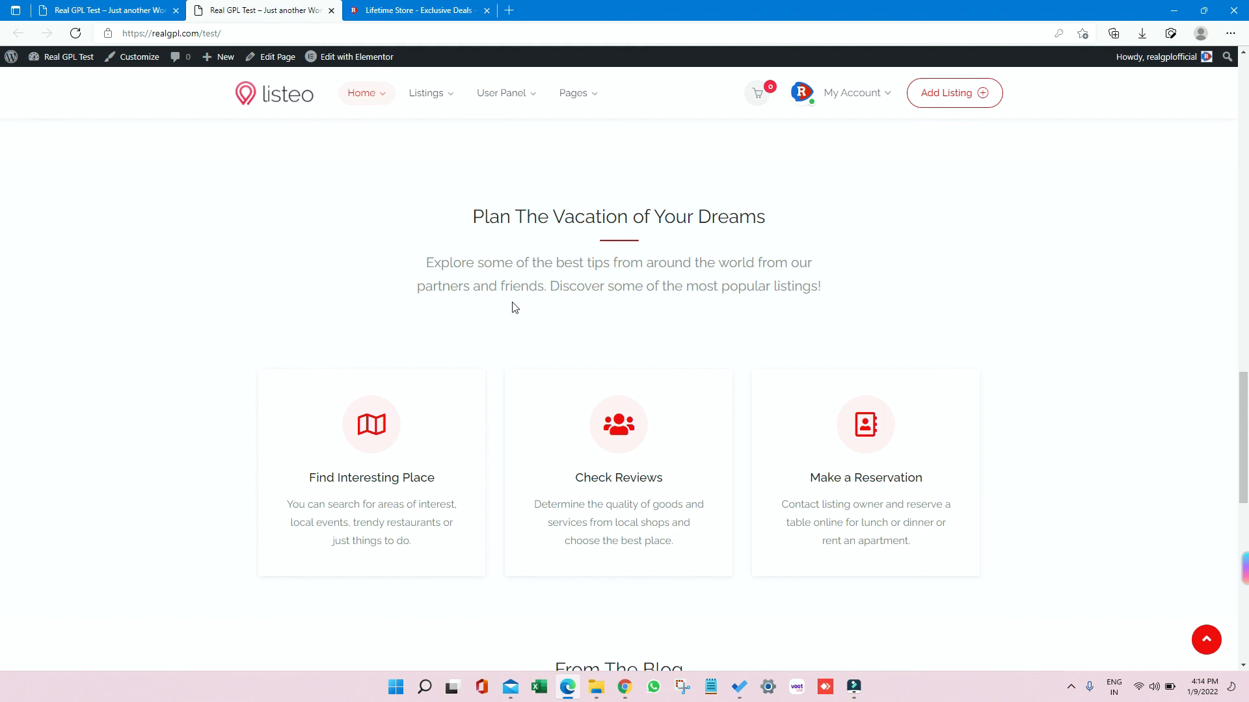